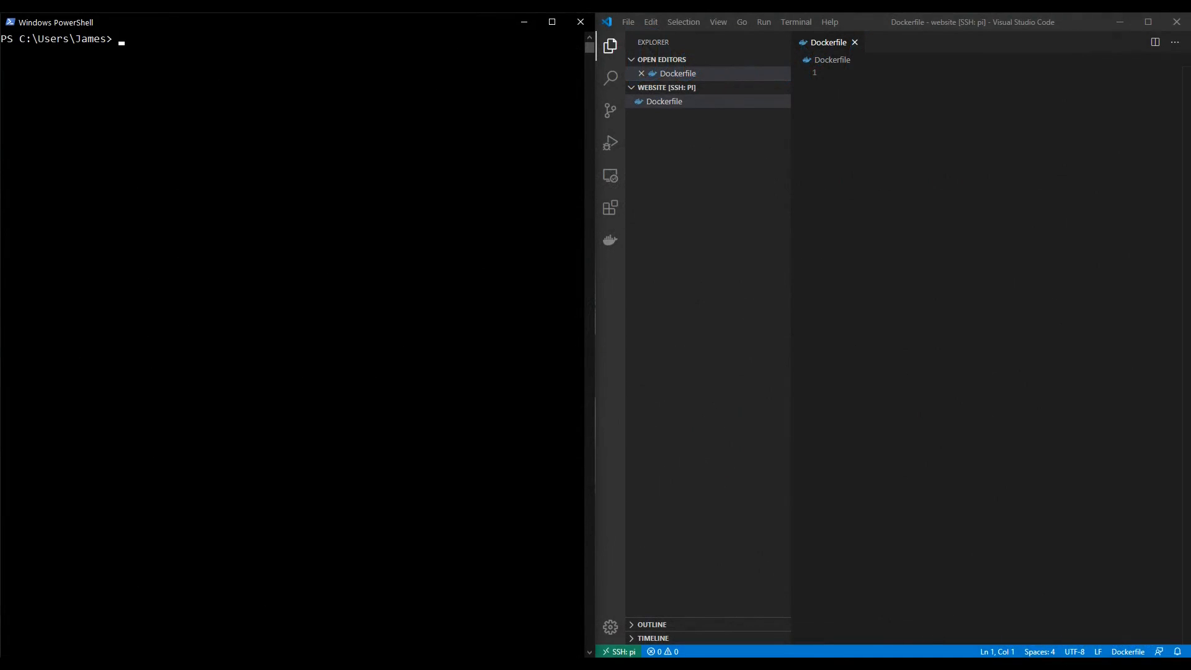
mouse_move(849, 326)
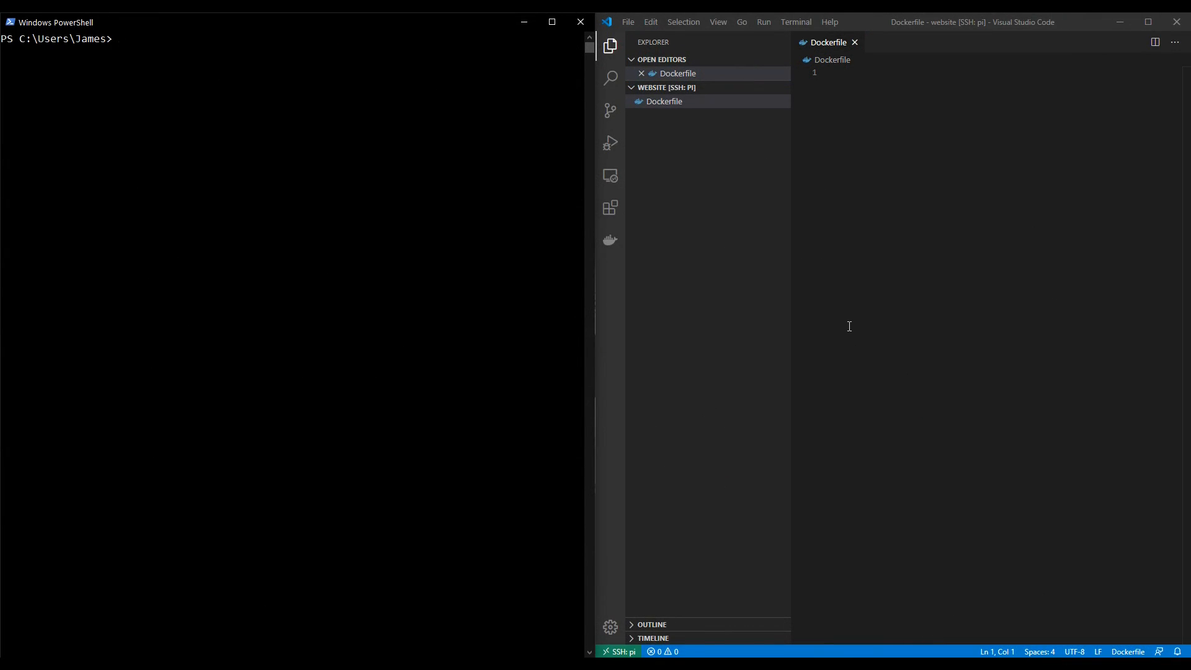
SSH into the Pi from PowerShell, cd into website and list its Dockerfile.
right_click(664, 101)
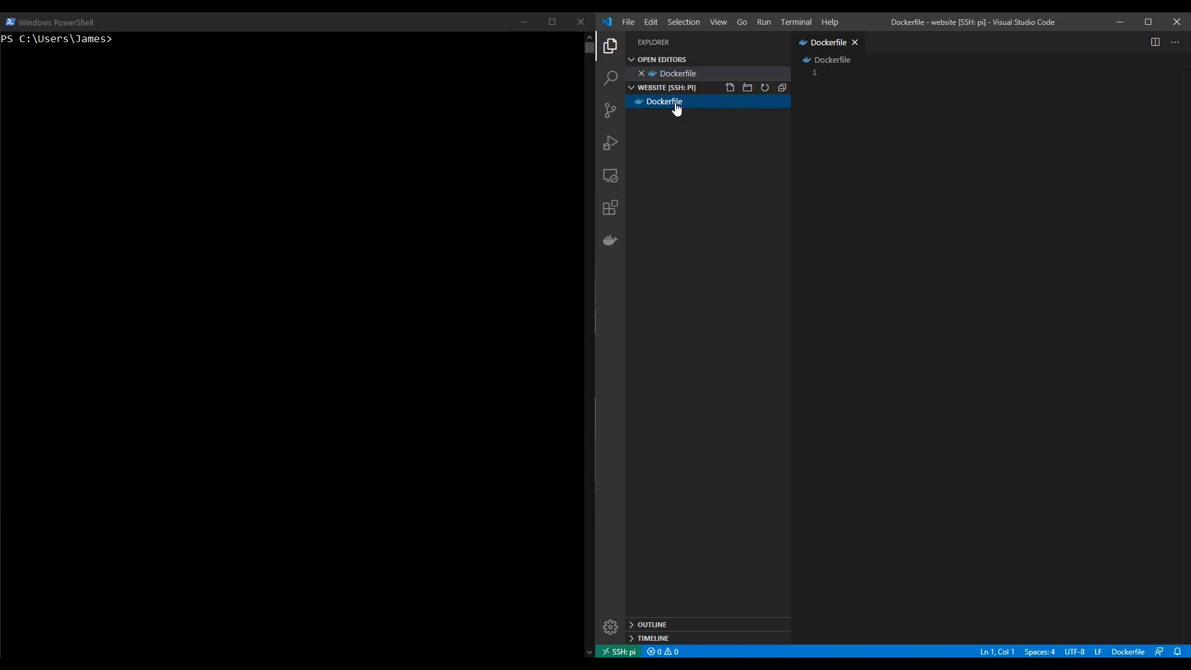
mouse_move(692, 138)
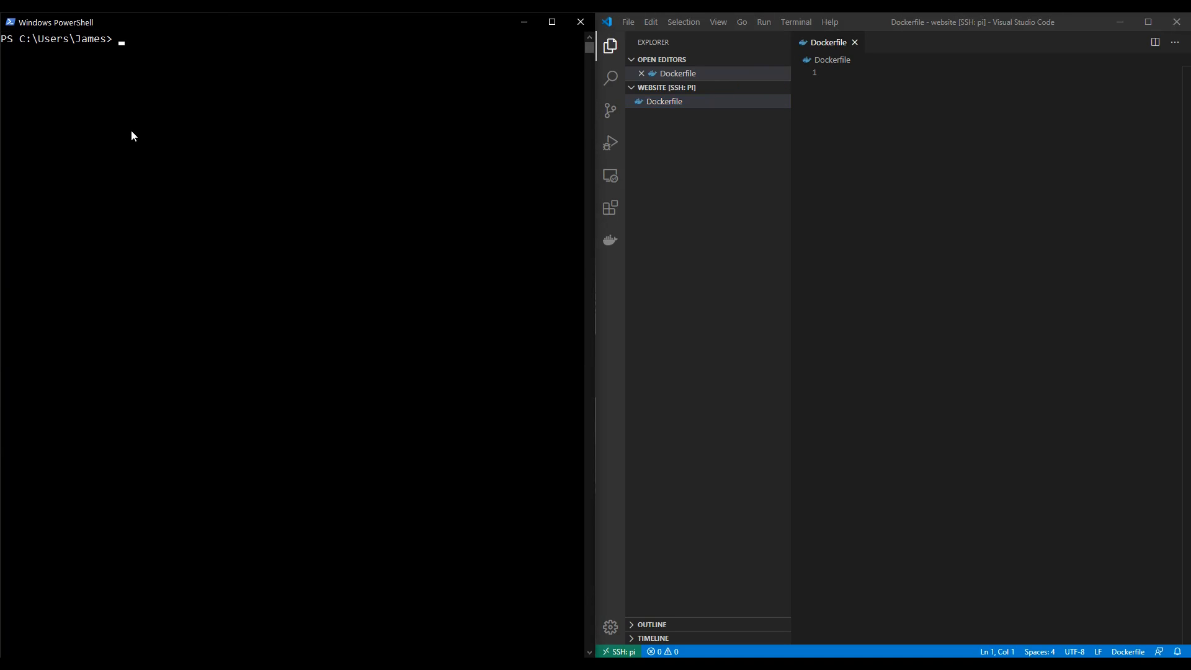
mouse_move(133, 121)
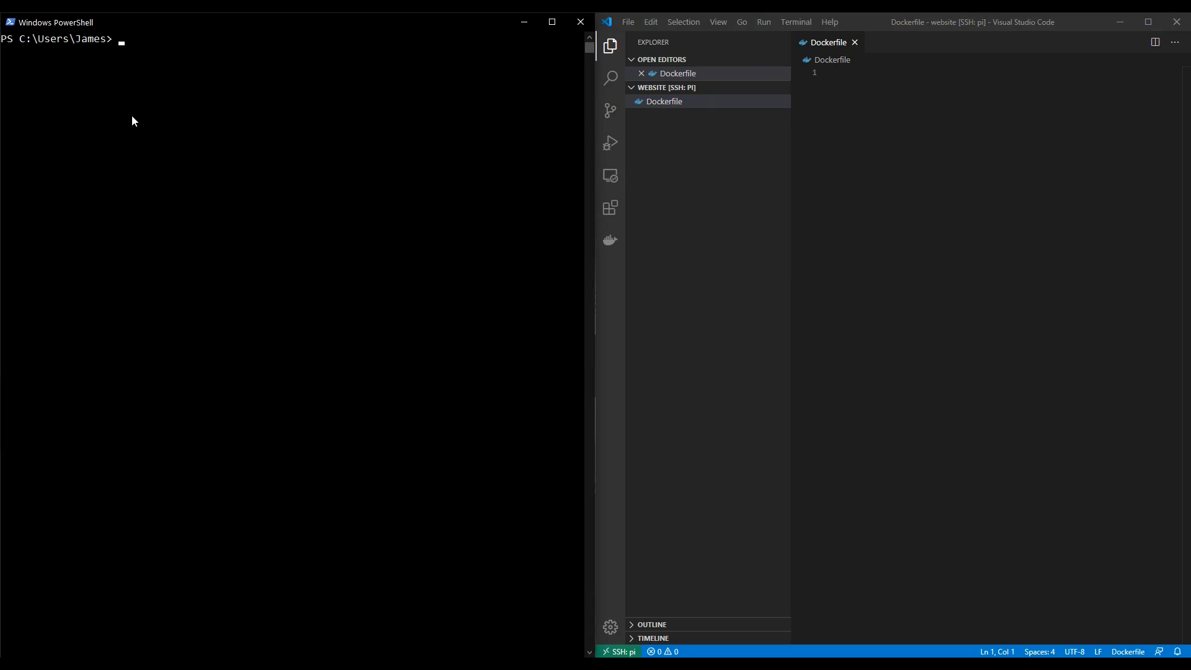
type("ssh pi")
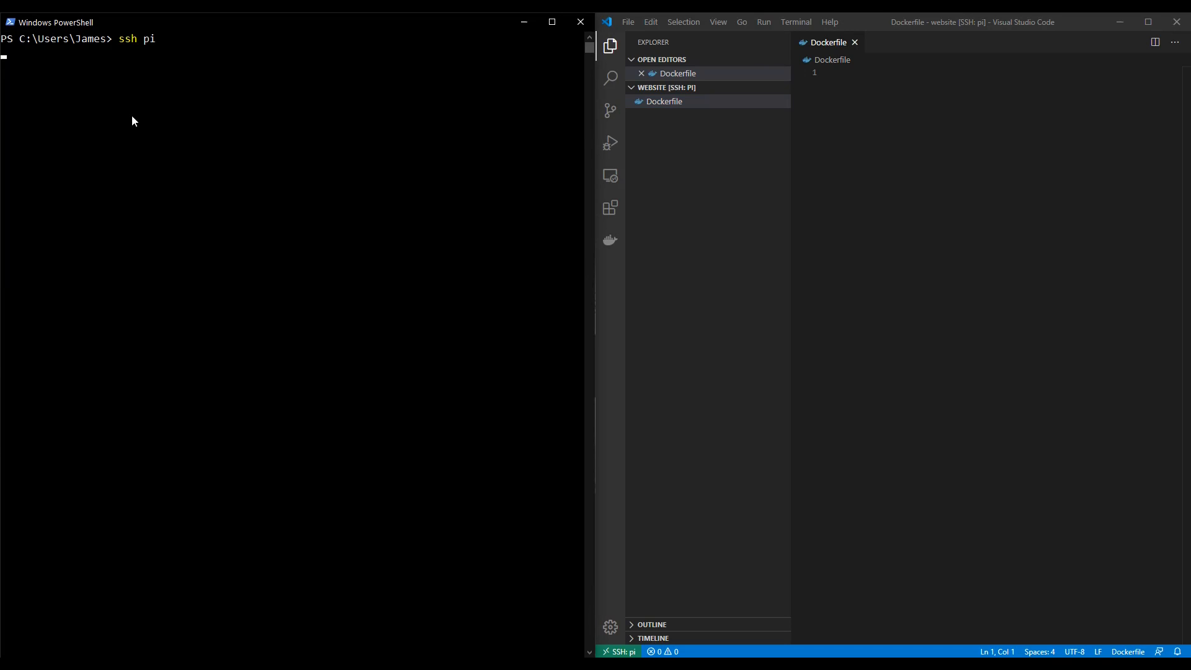
type("cd website")
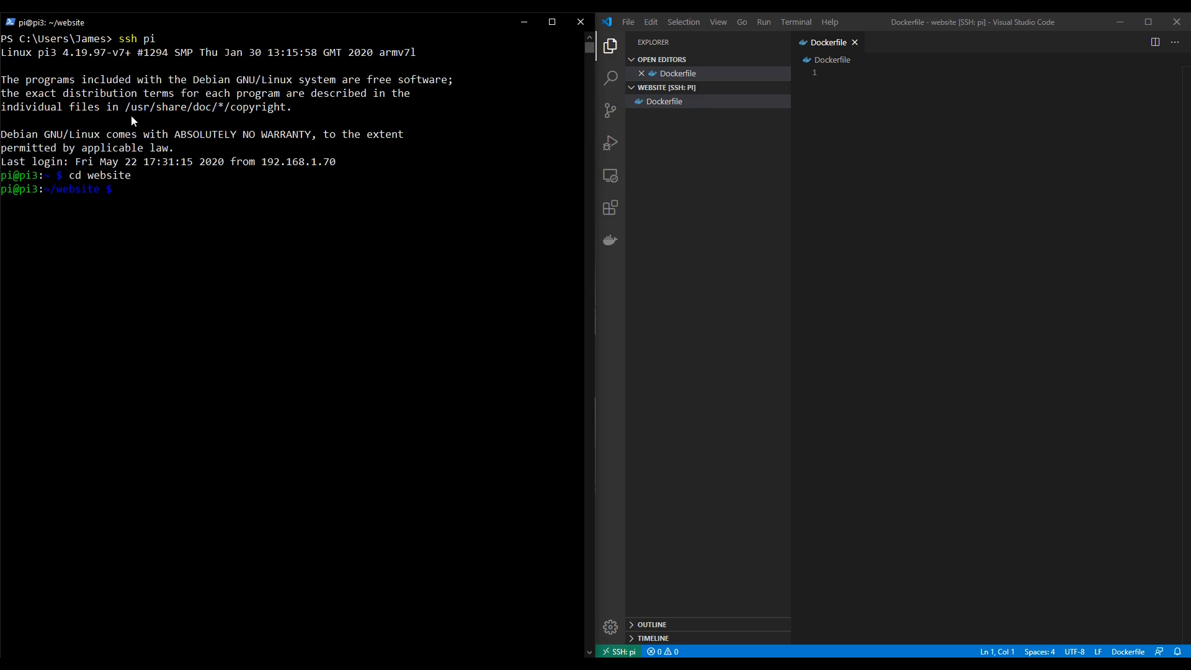
type("ls")
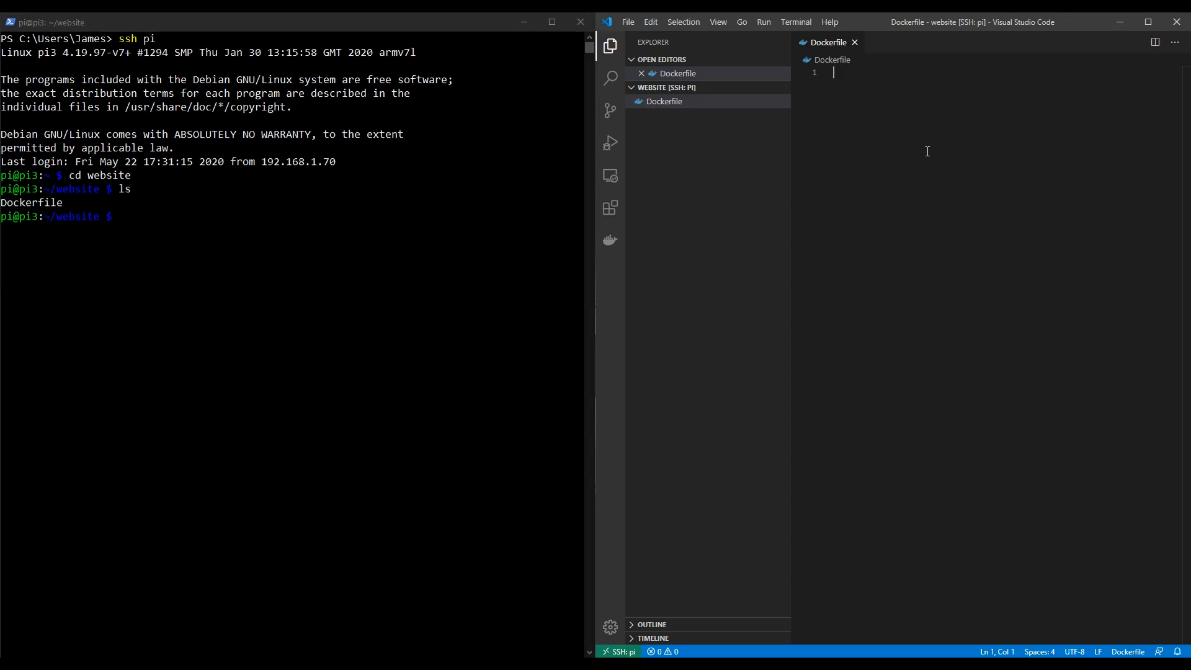
mouse_move(965, 169)
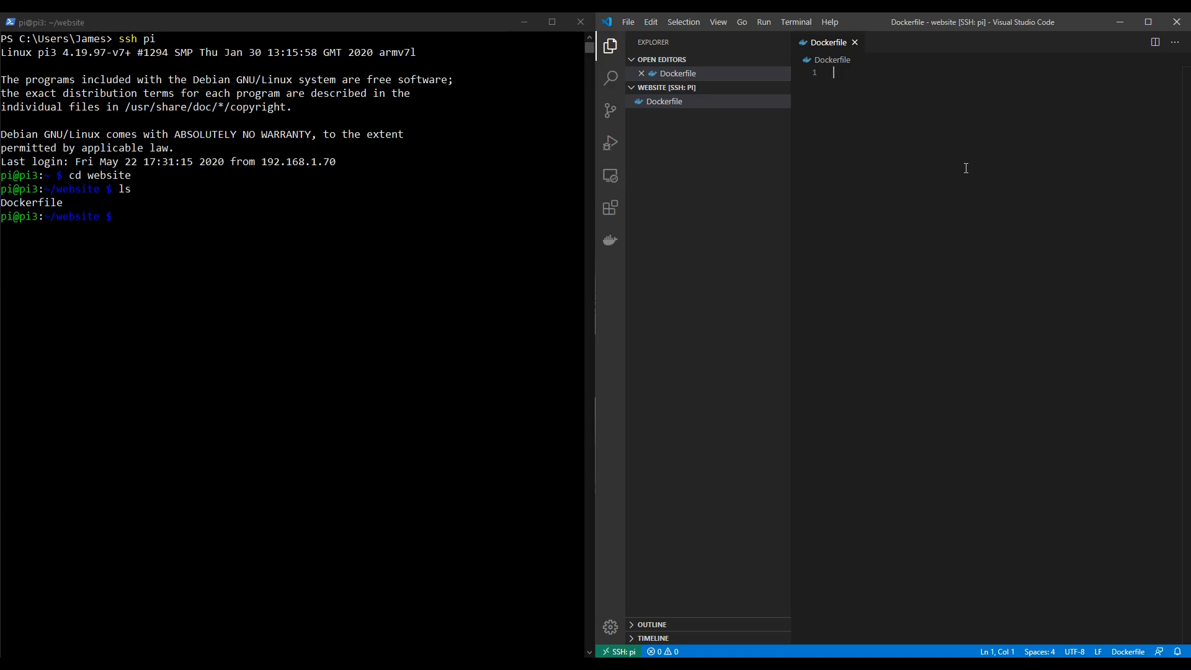
Write FROM wordpress:latest as line 1 of the Dockerfile.
type("FROM")
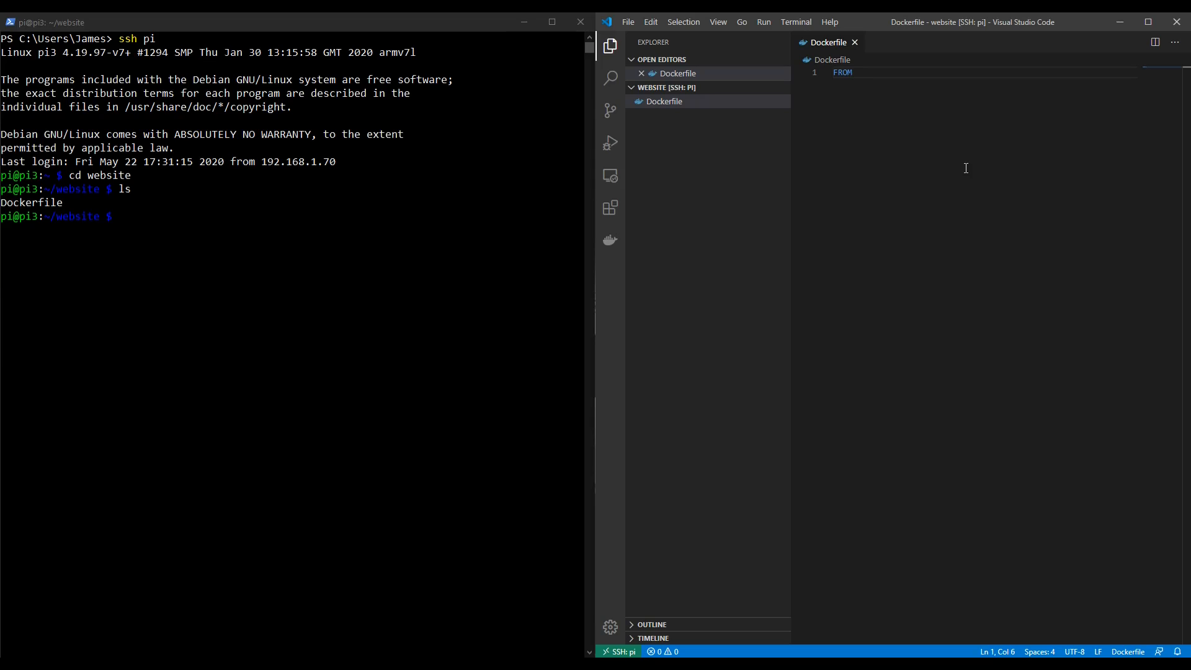
type("wordpres")
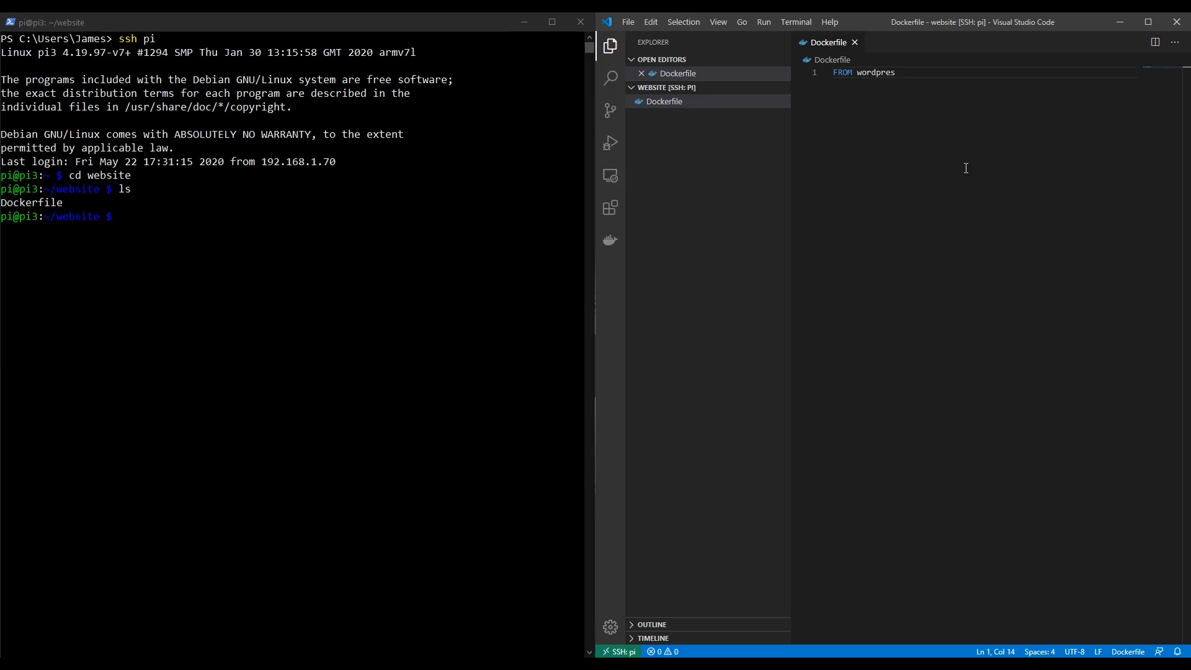
type("s:")
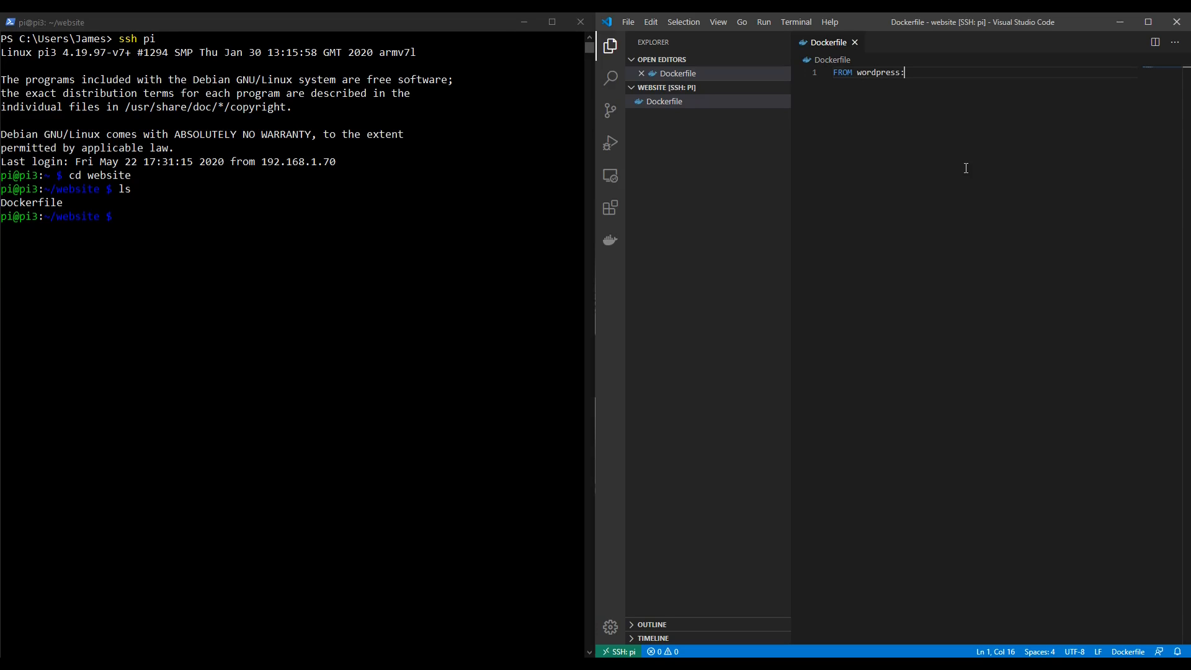
type("latest")
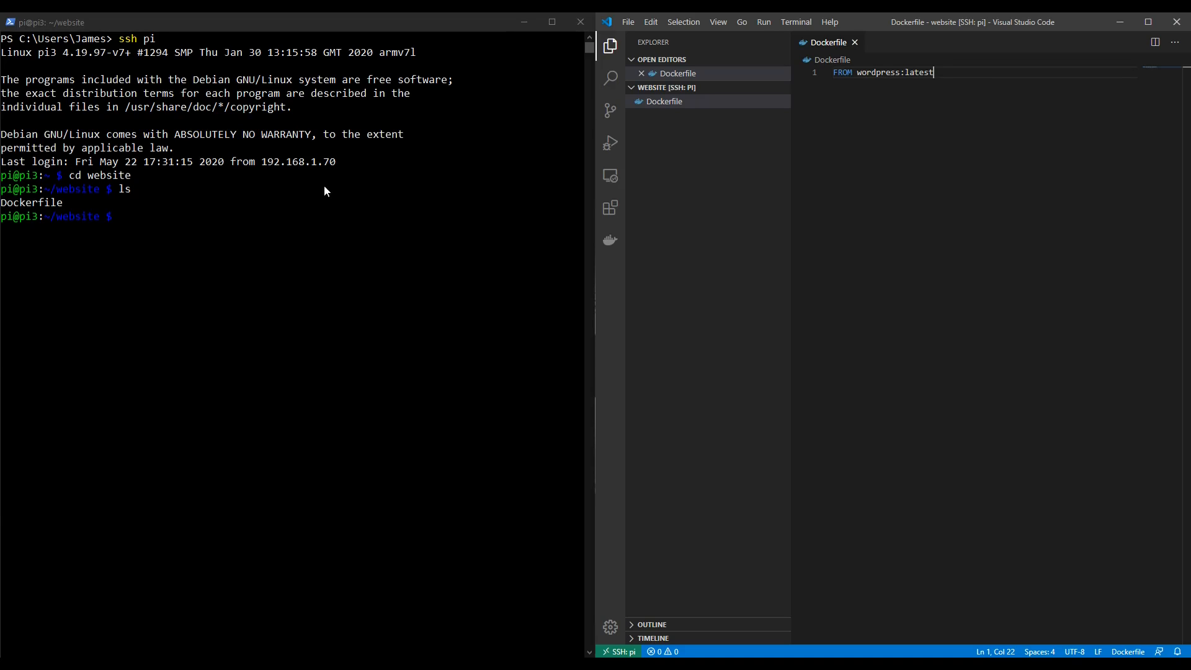
type("d")
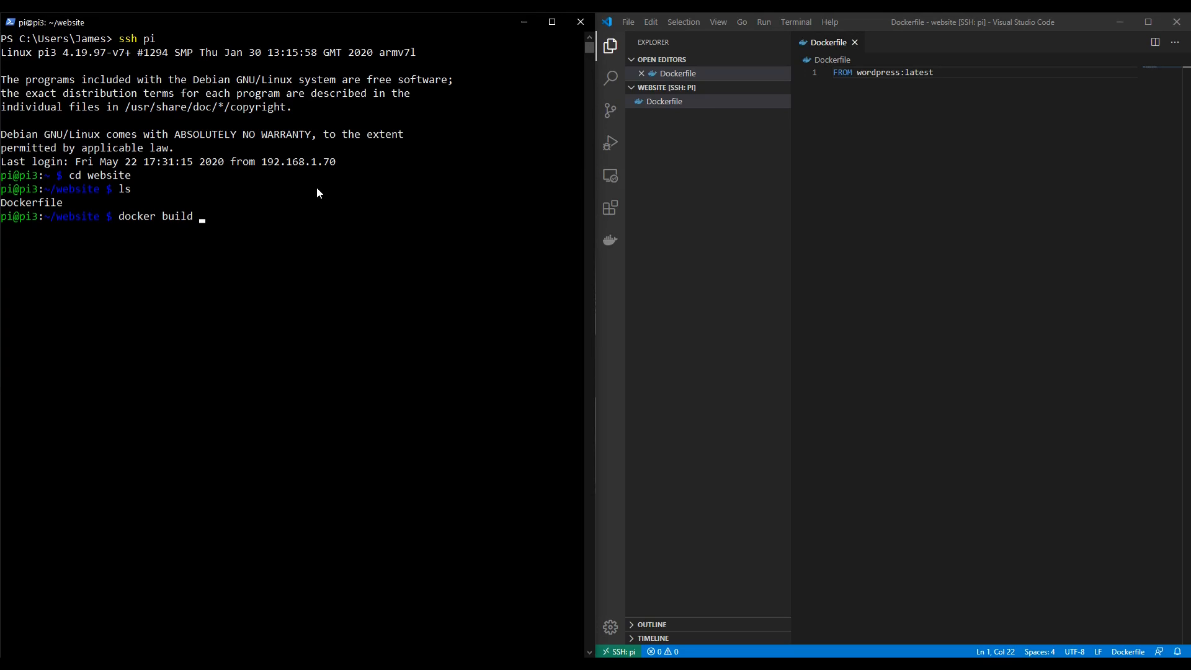
Run docker build . on the Pi, successfully building image 3a104851e188.
type(".")
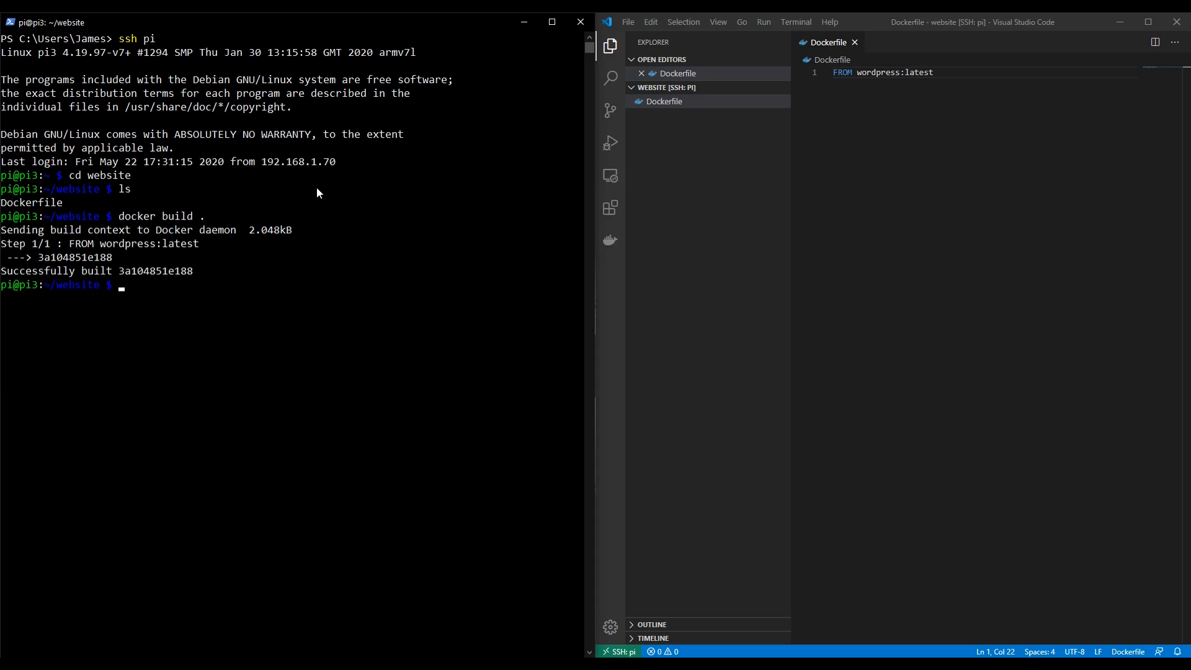
mouse_move(262, 228)
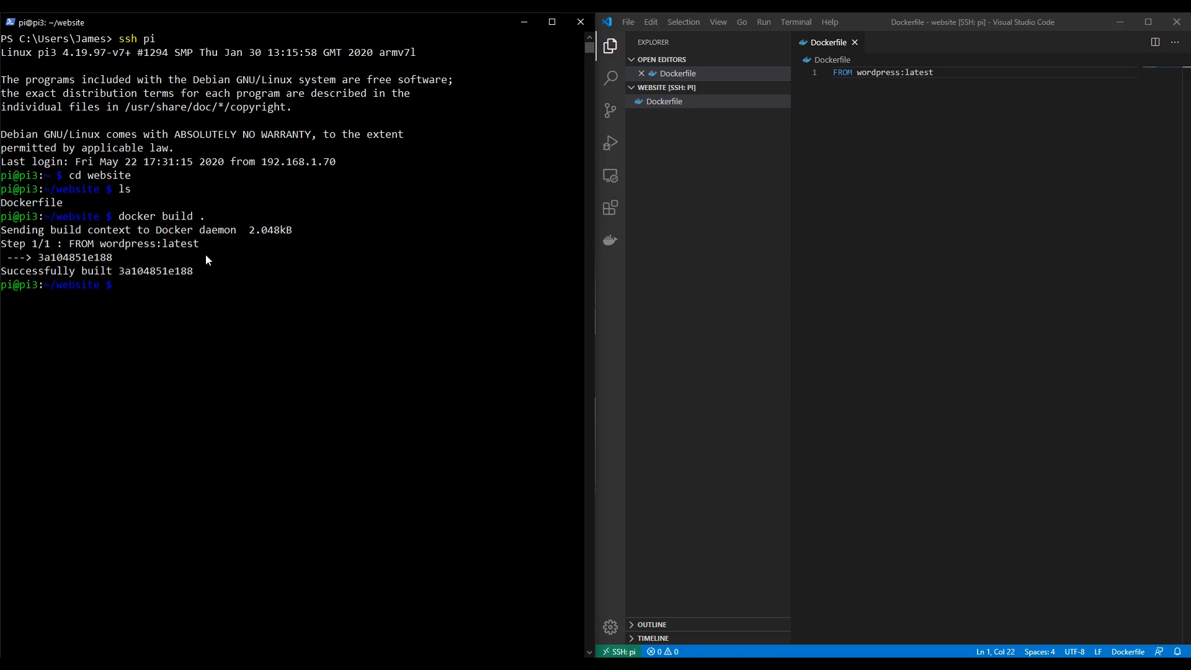
mouse_move(98, 284)
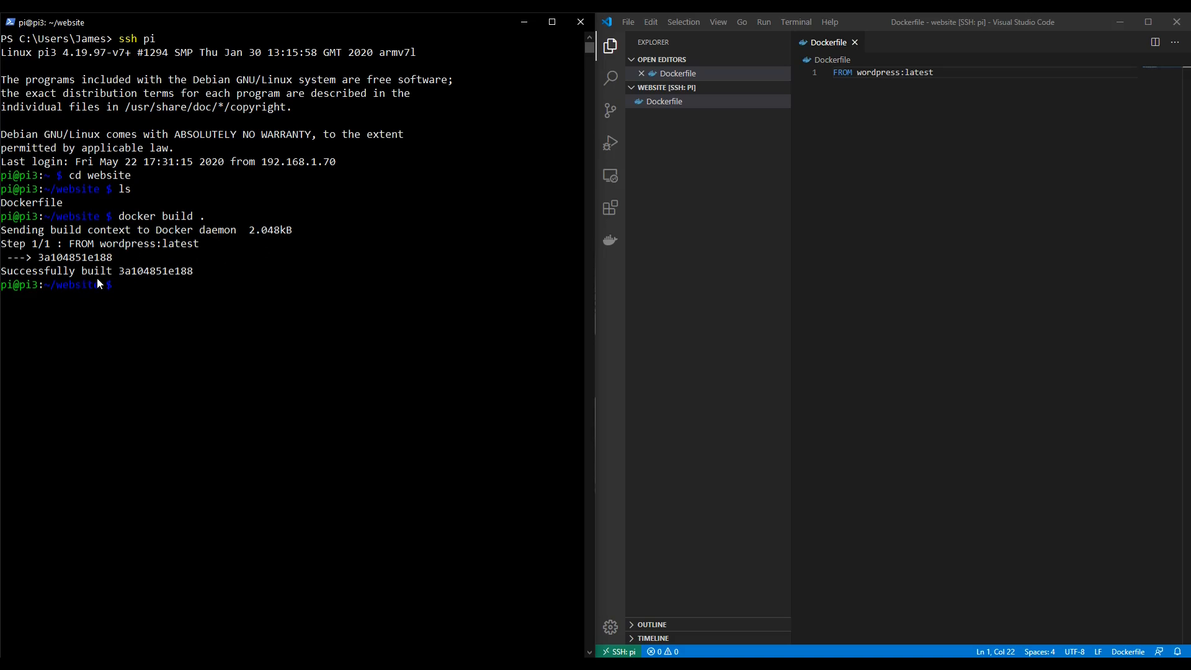
double_click(157, 270)
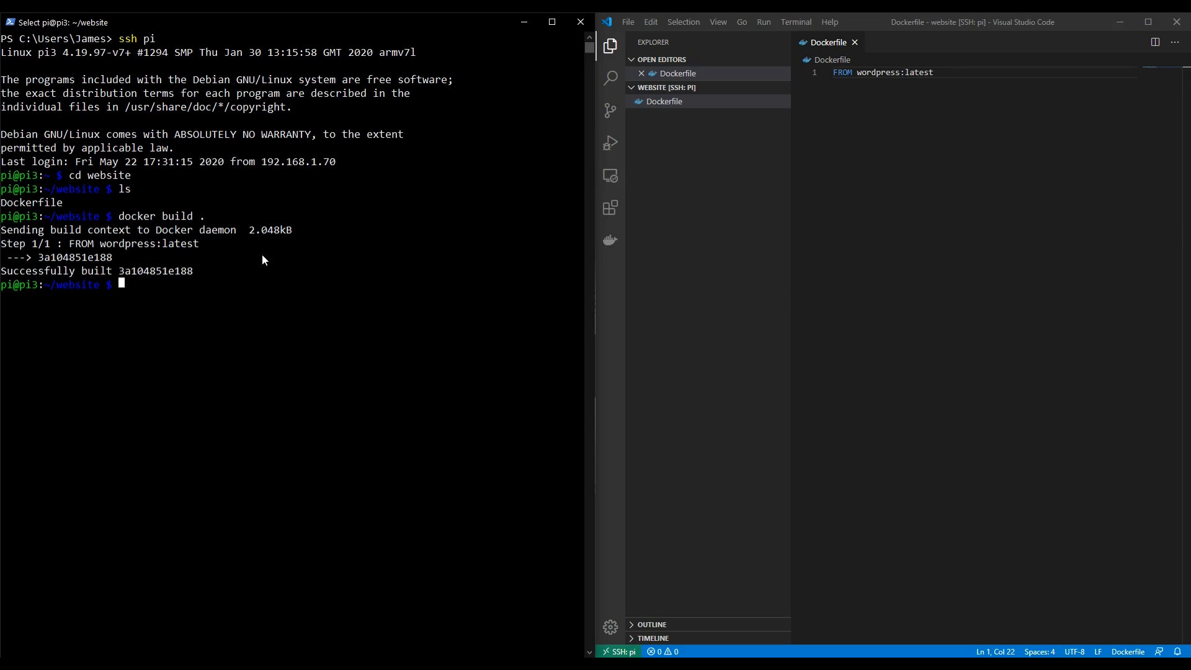
Run sudo apt install libffi-dev libssl-dev python3 python3-pip and confirm with y.
type("sudo apt install lib")
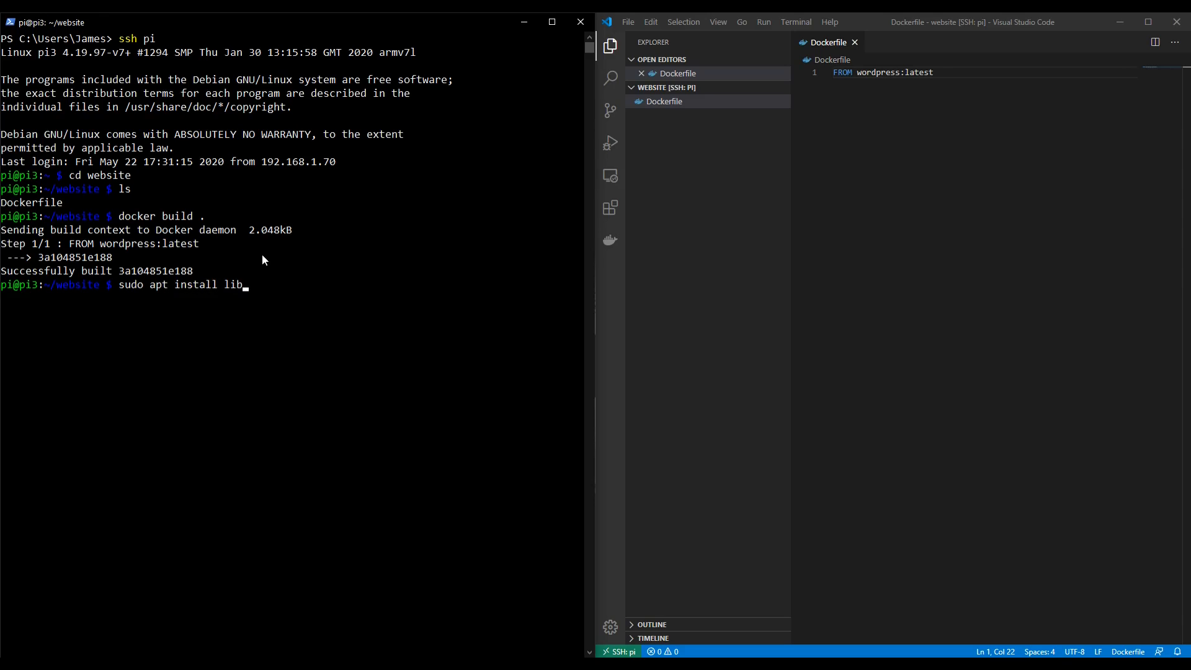
type("ffi-")
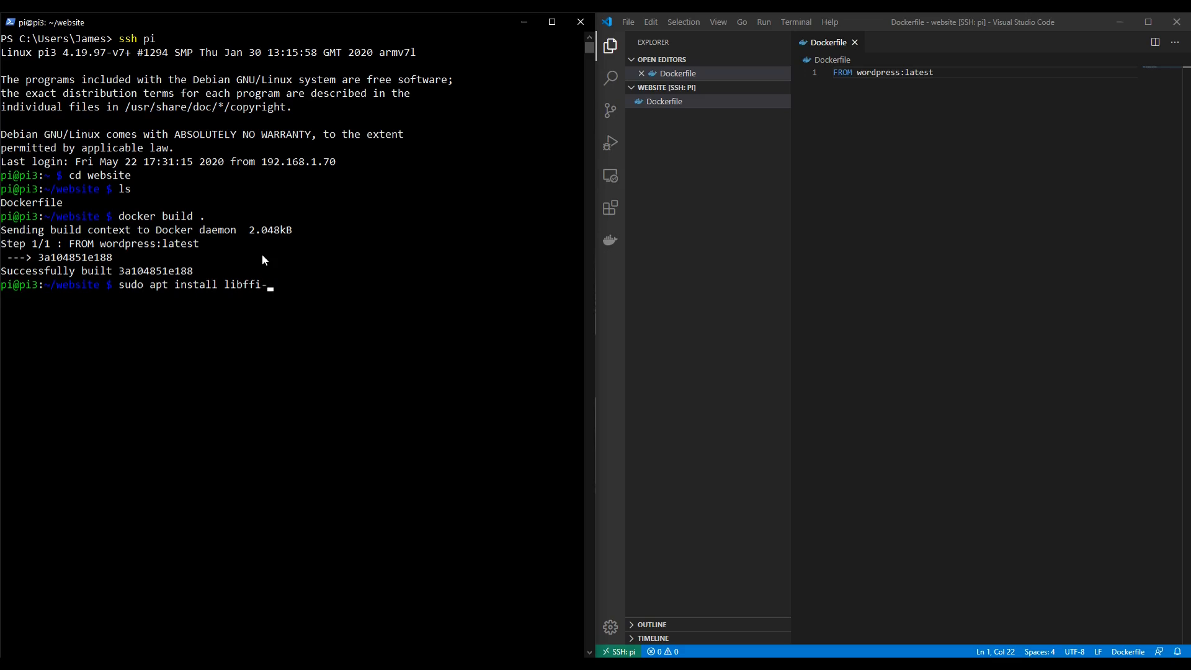
type("dev")
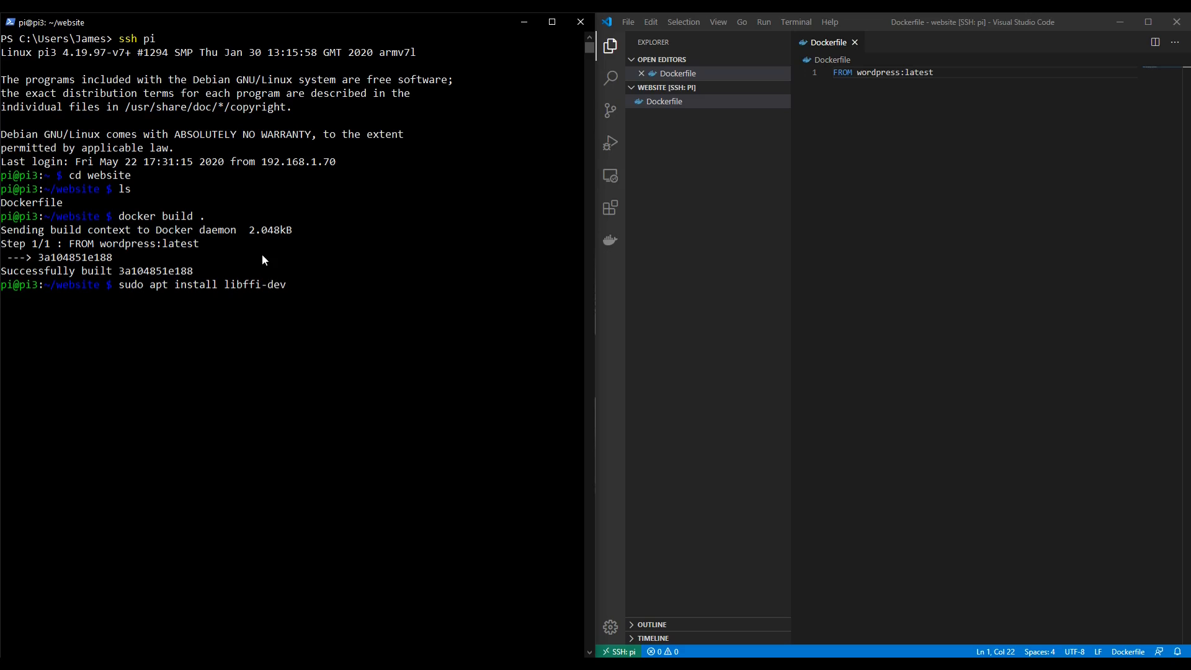
type("libssl-dev py")
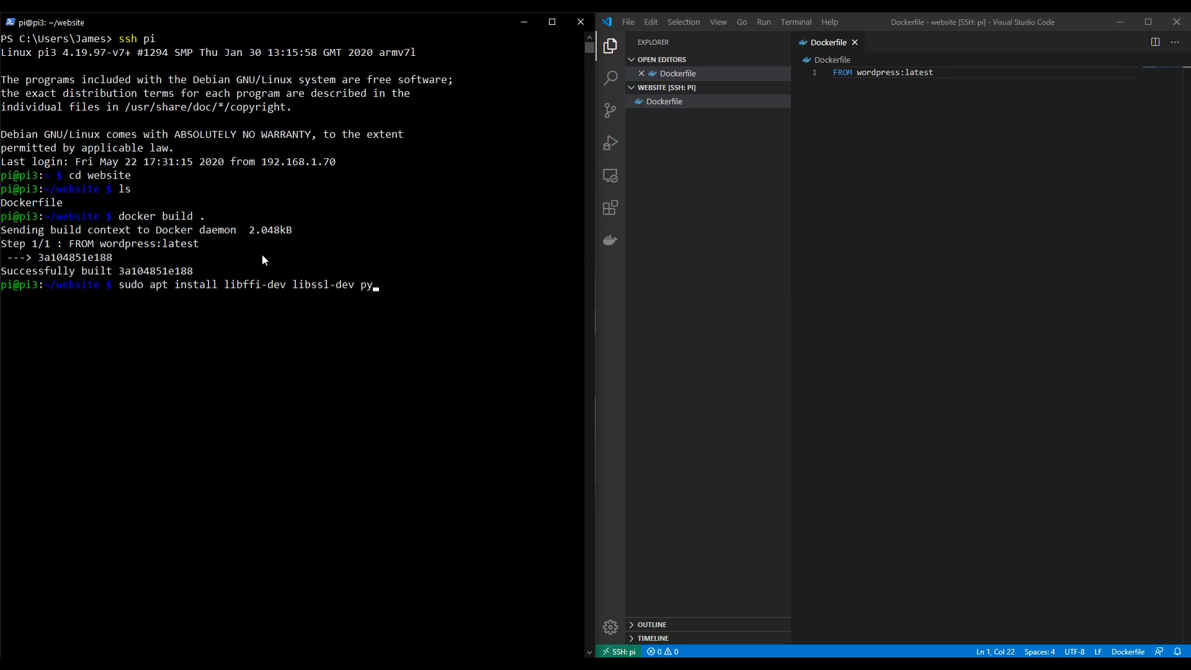
type("thon")
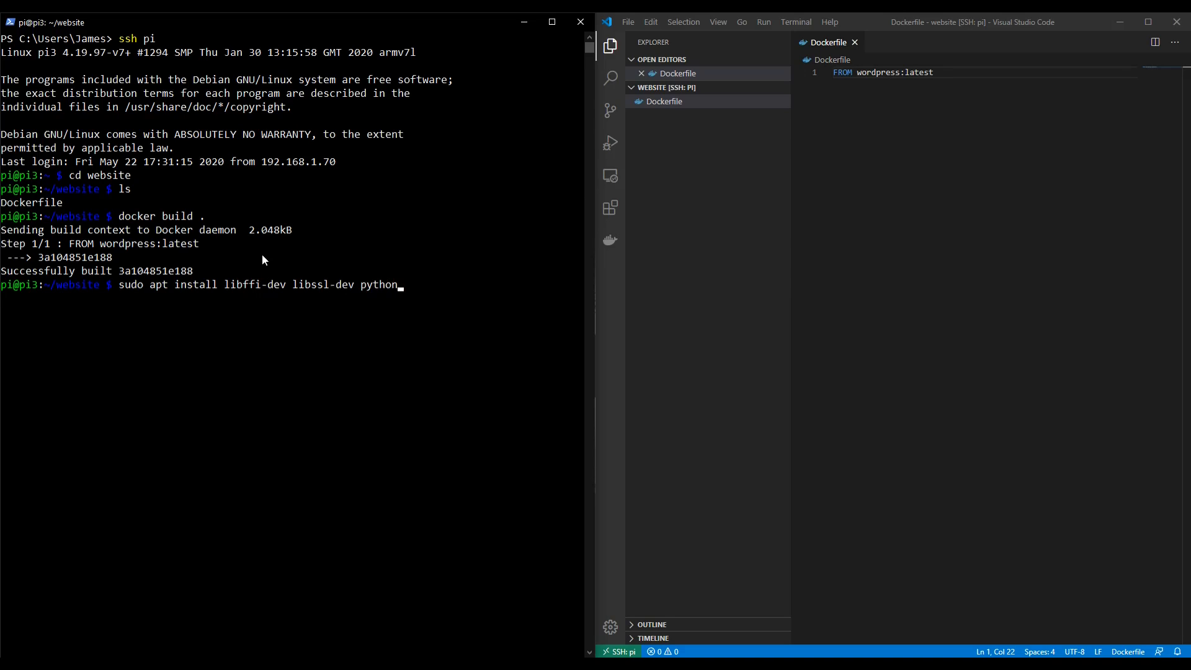
type("3")
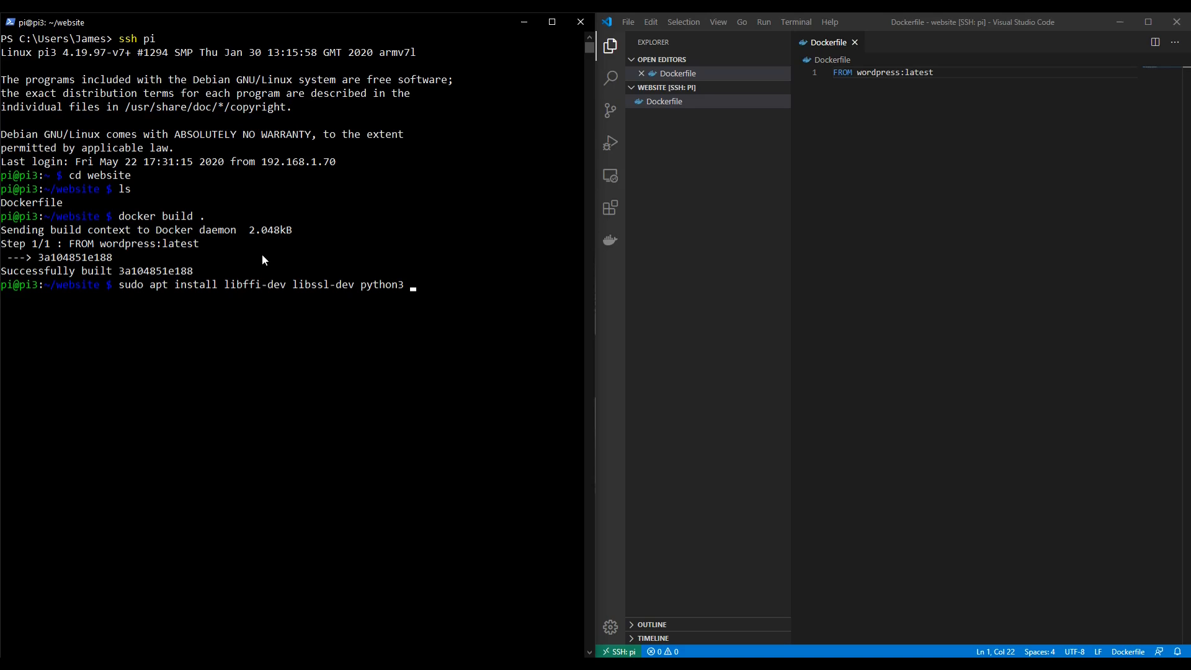
type("python3")
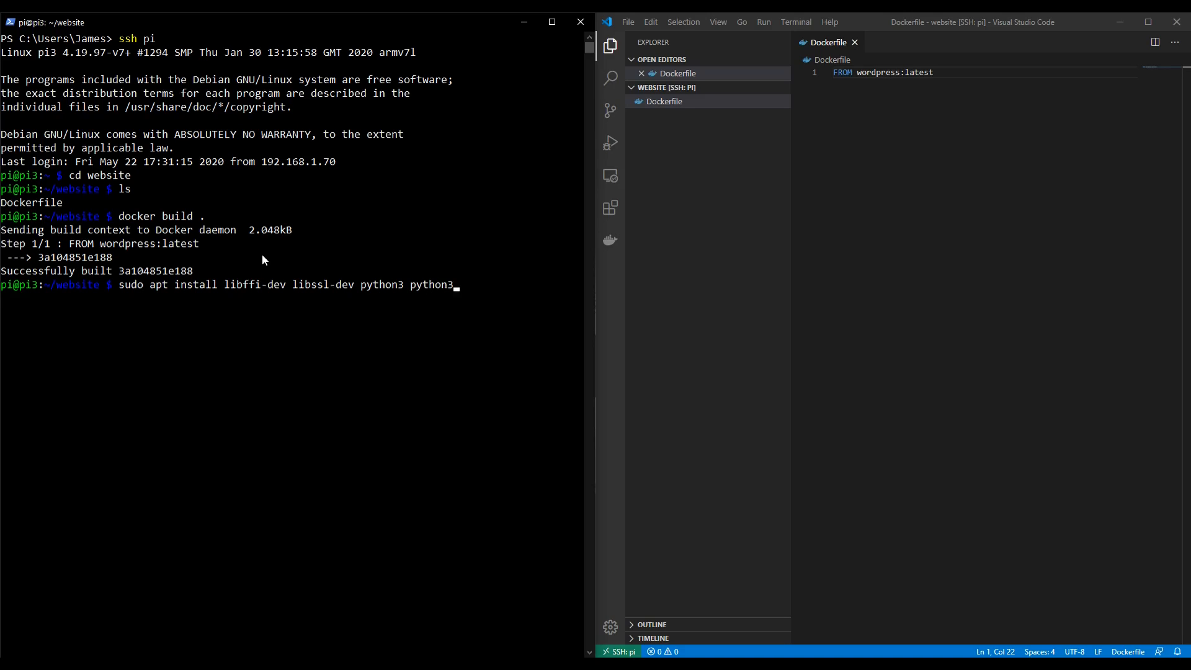
type("-pip")
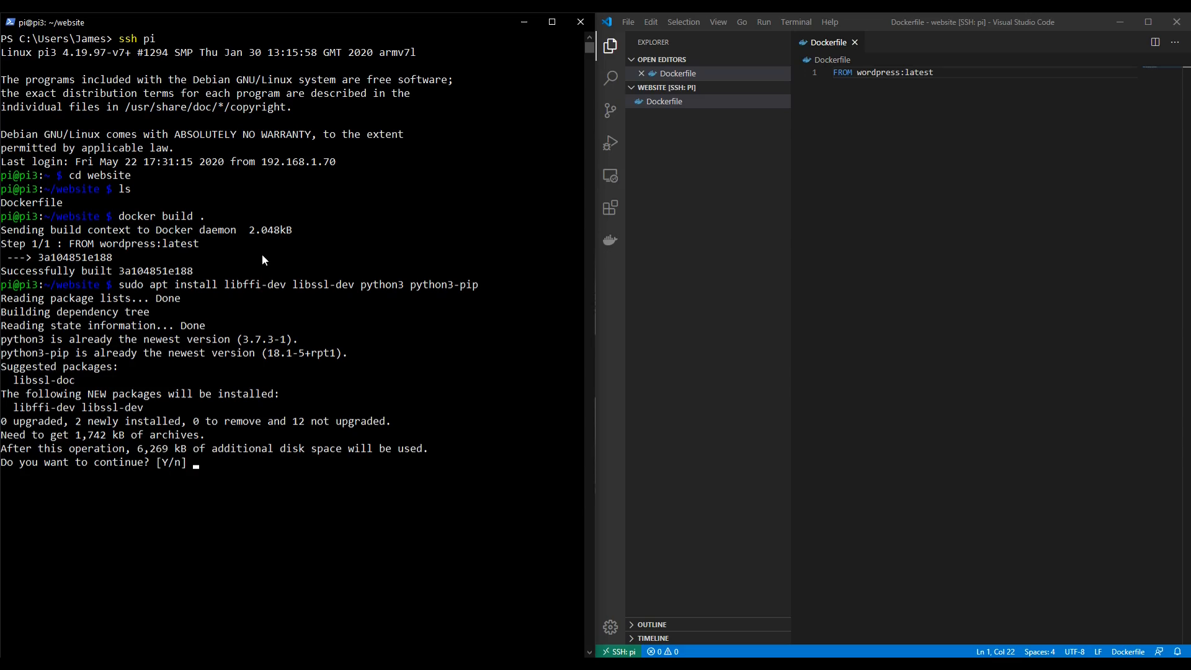
type("y")
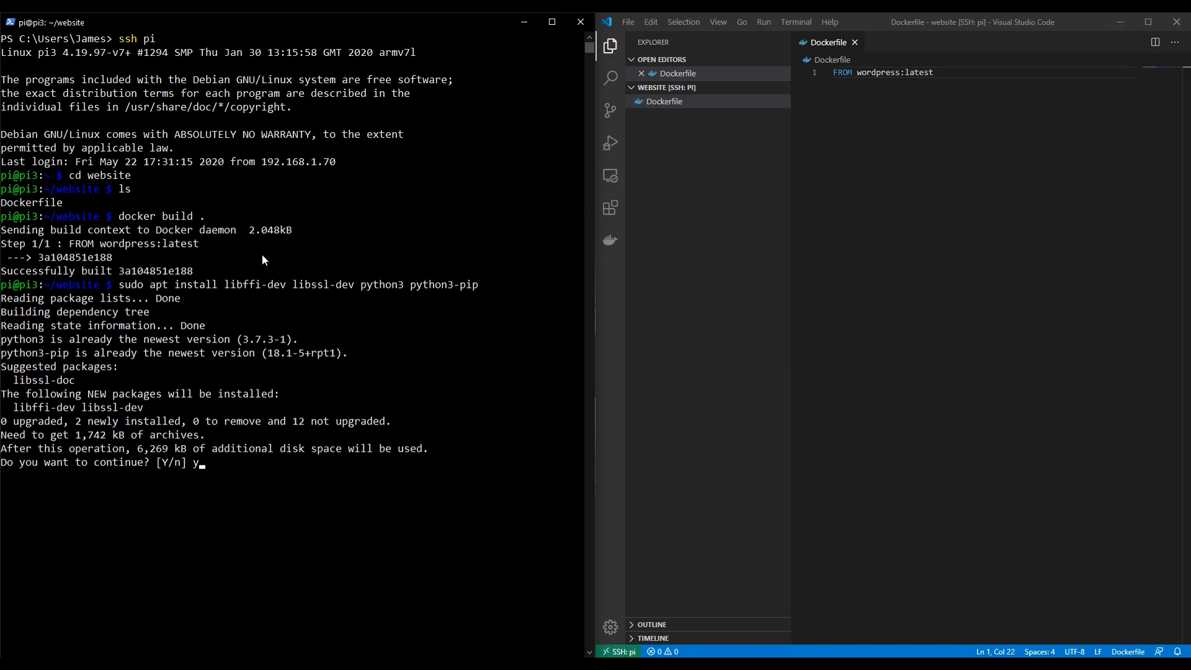
key("enter")
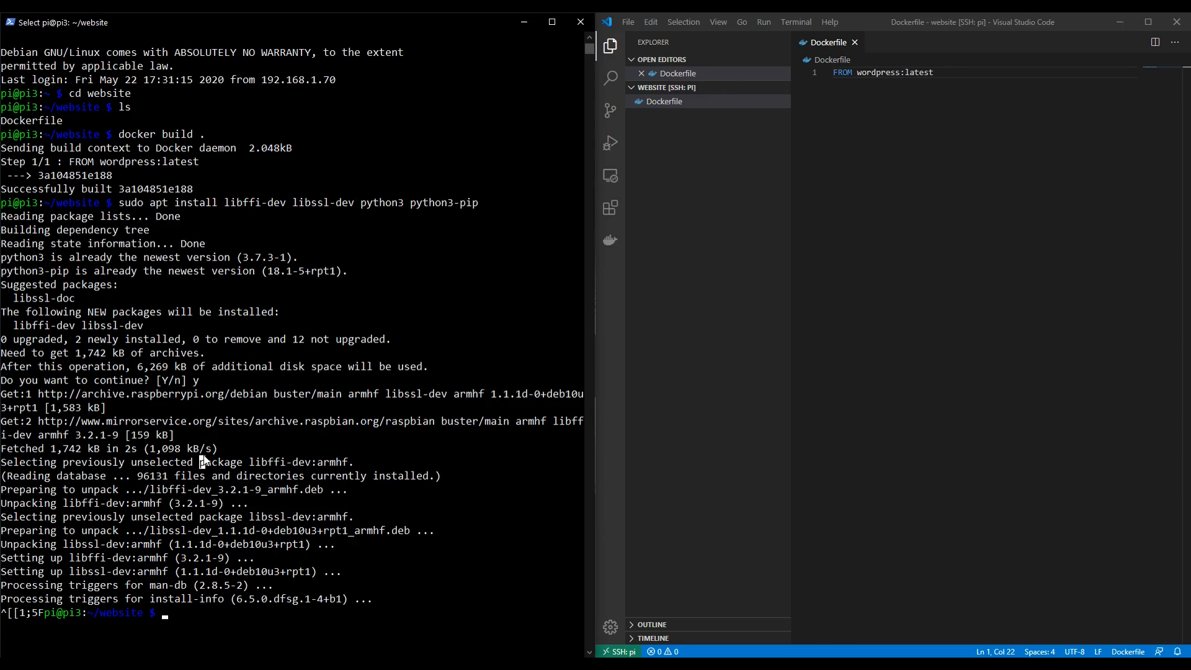
Install docker-compose on the Pi with sudo pip3 install docker-compose.
type("sudo pip3 install")
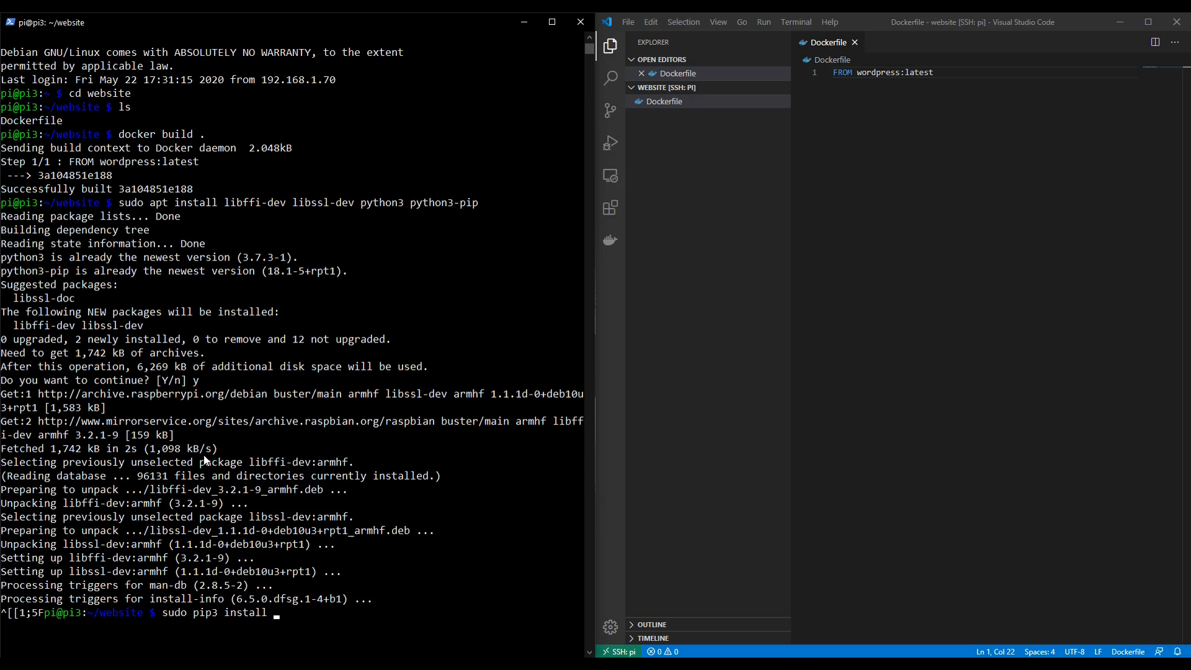
type("docker-compose")
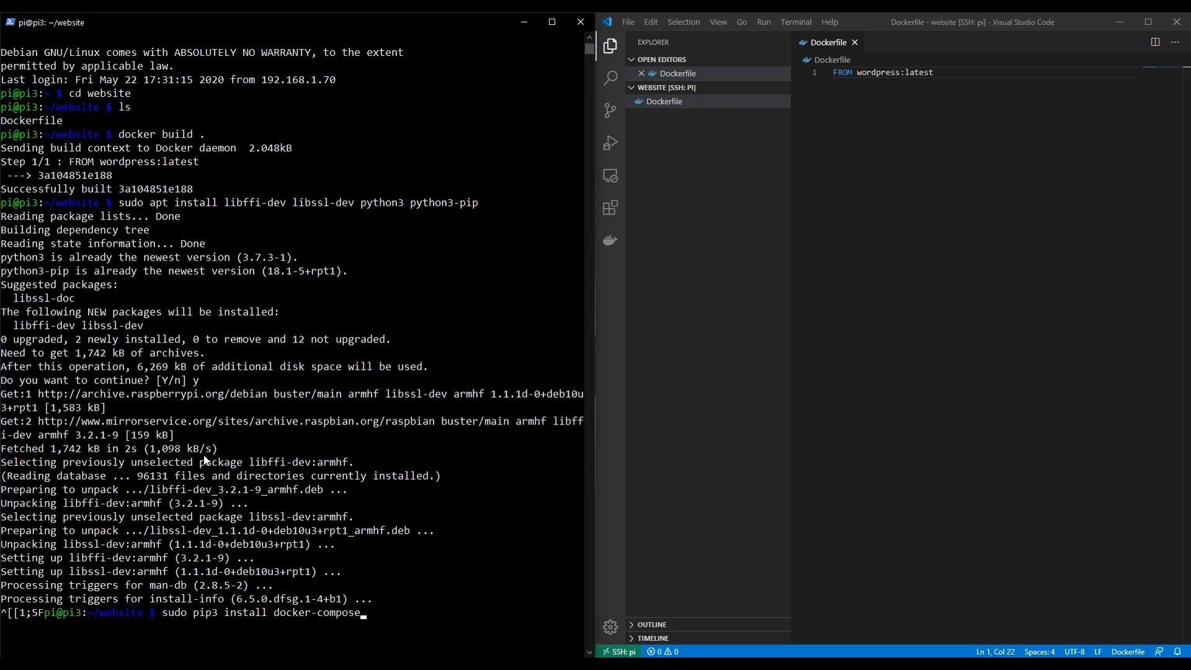
key("Enter")
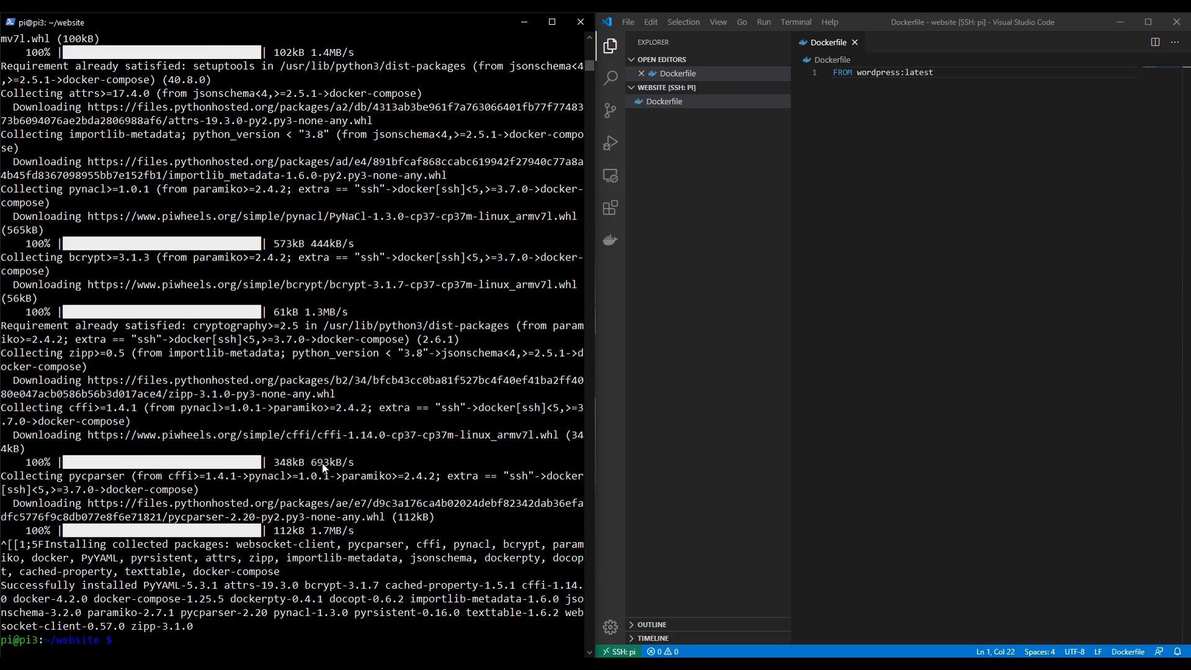
Exit, reconnect to the Pi with ssh pi, and clear the screen.
type("exit")
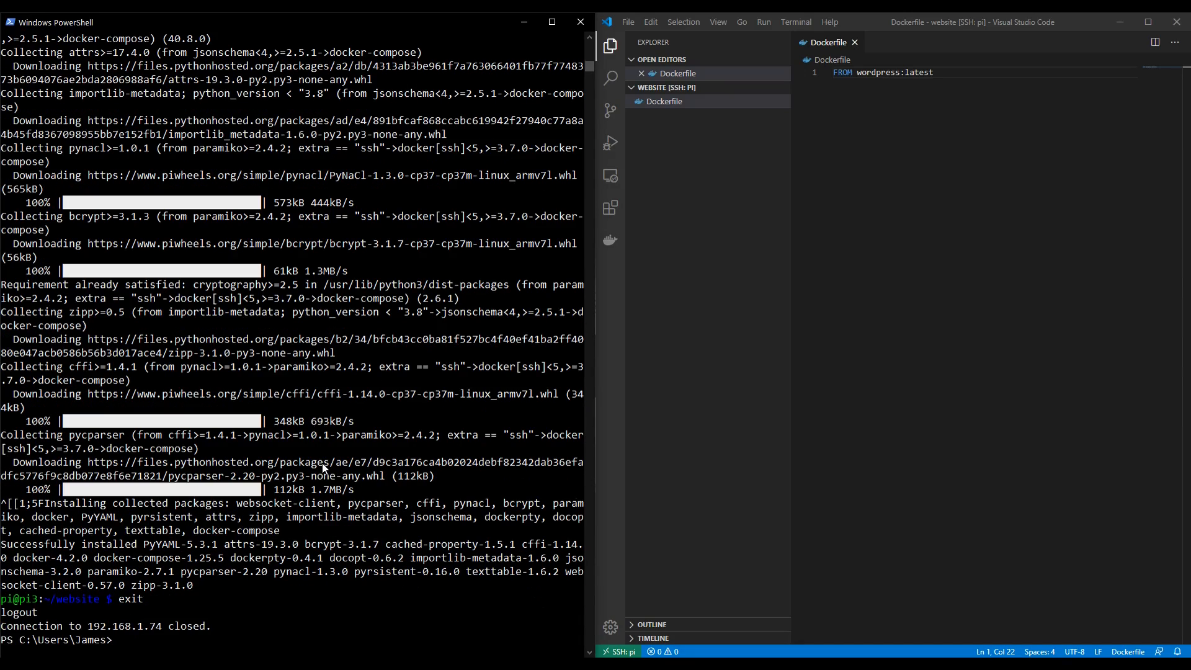
type("pi")
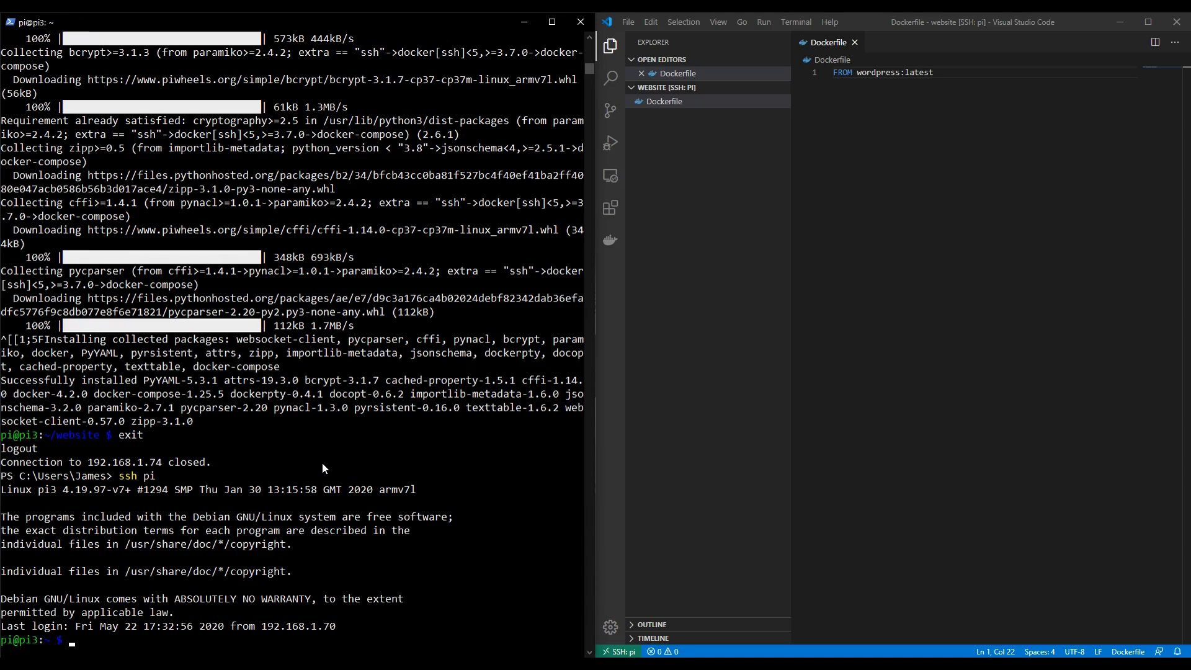
type("clear")
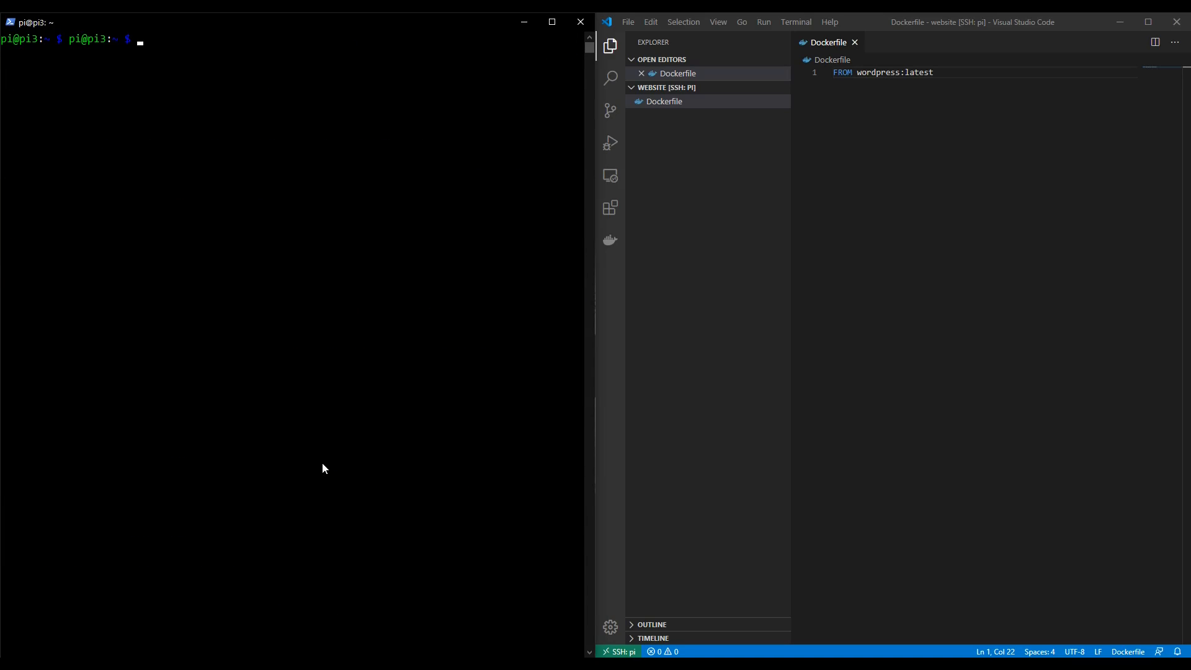
Run docker-compose --version, confirming version 1.25.5.
type("docker")
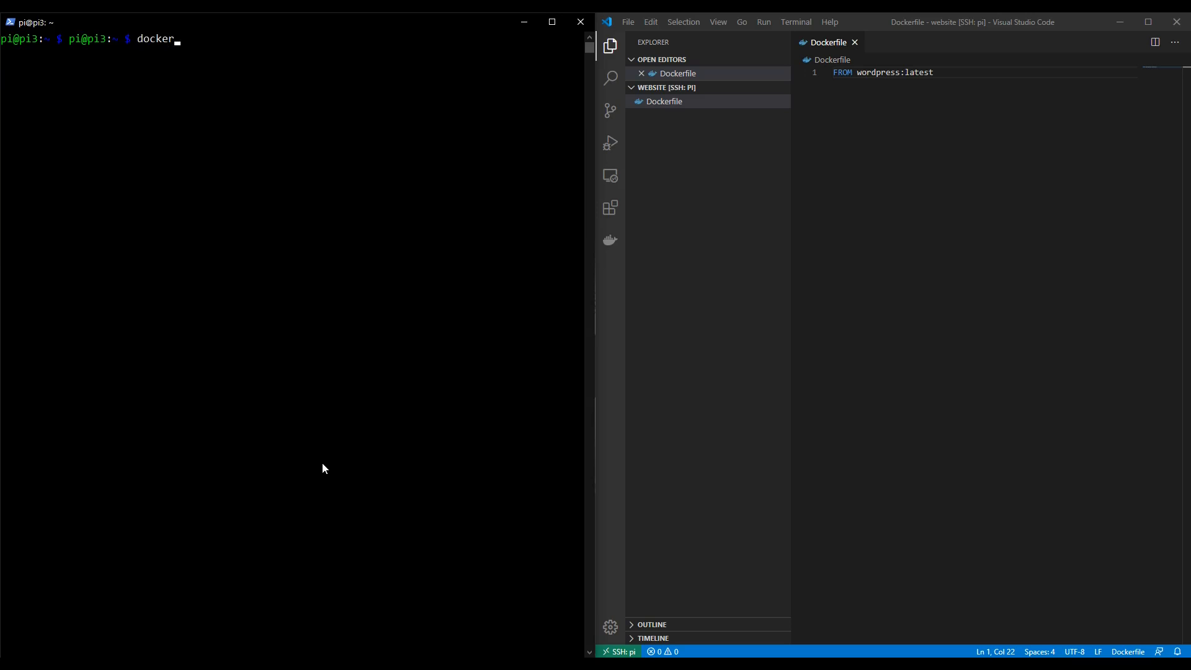
type("-compose --version")
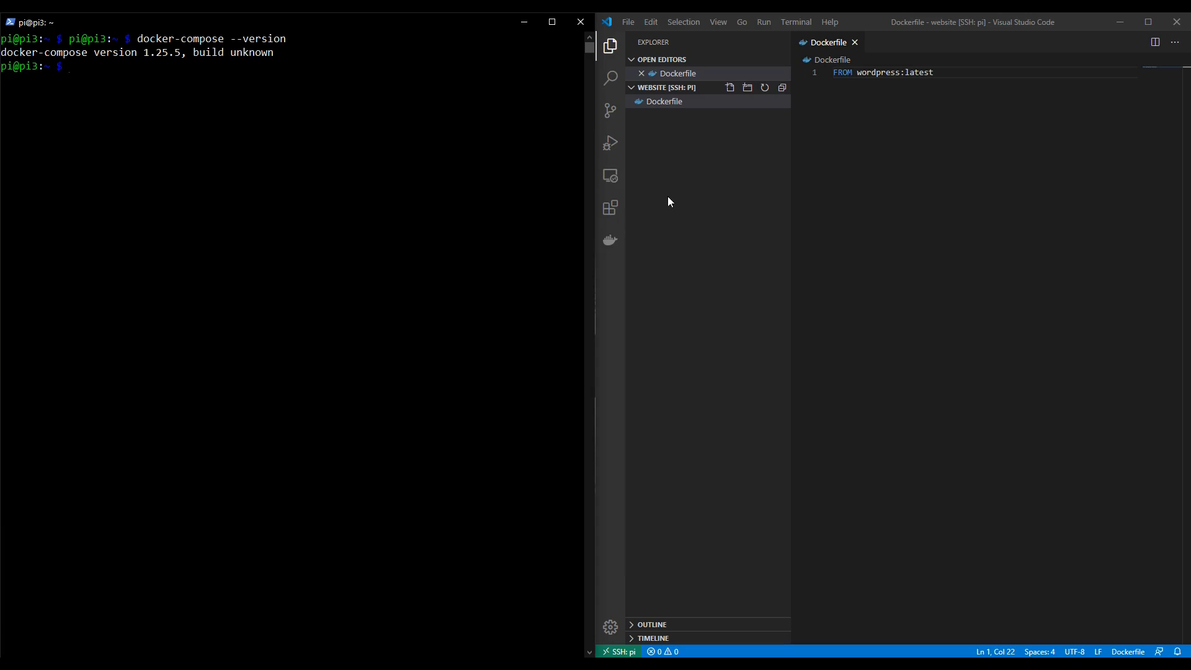
Create a new file named docker-compose.yaml in the website folder.
right_click(668, 164)
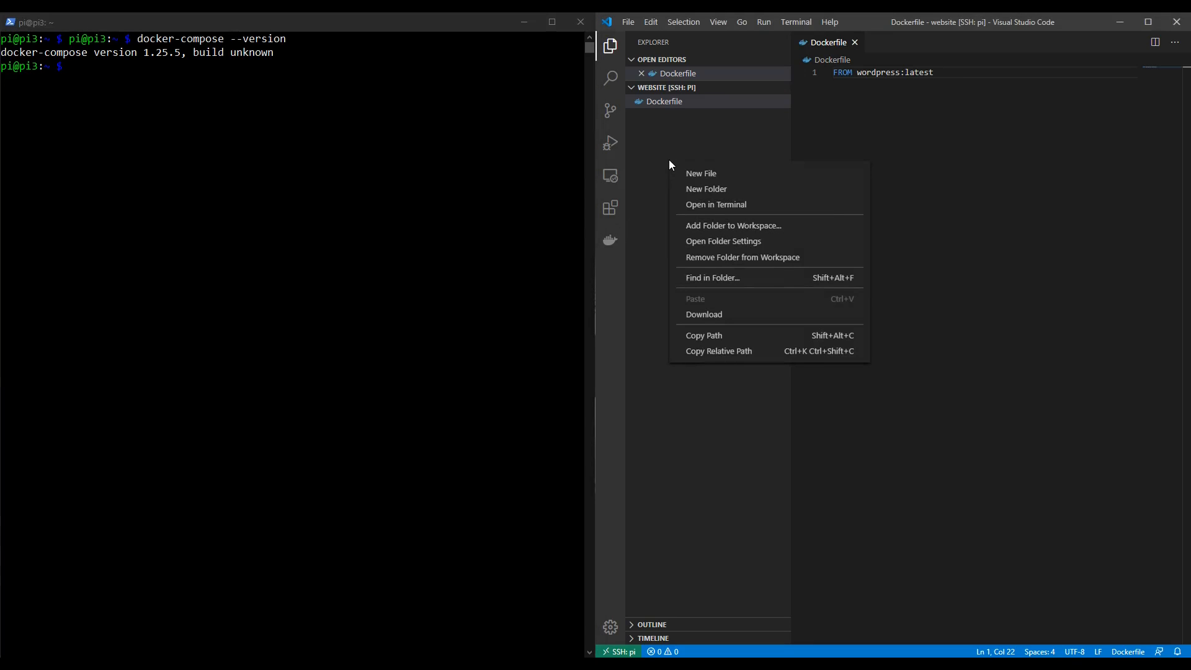
mouse_move(666, 141)
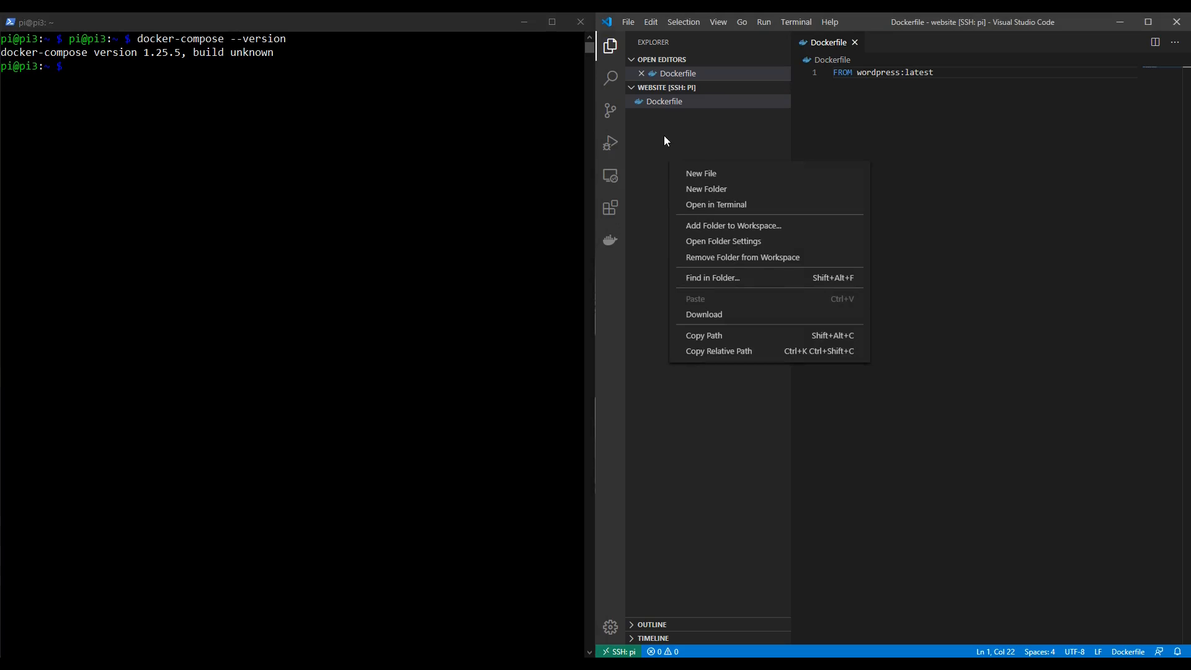
left_click(700, 173)
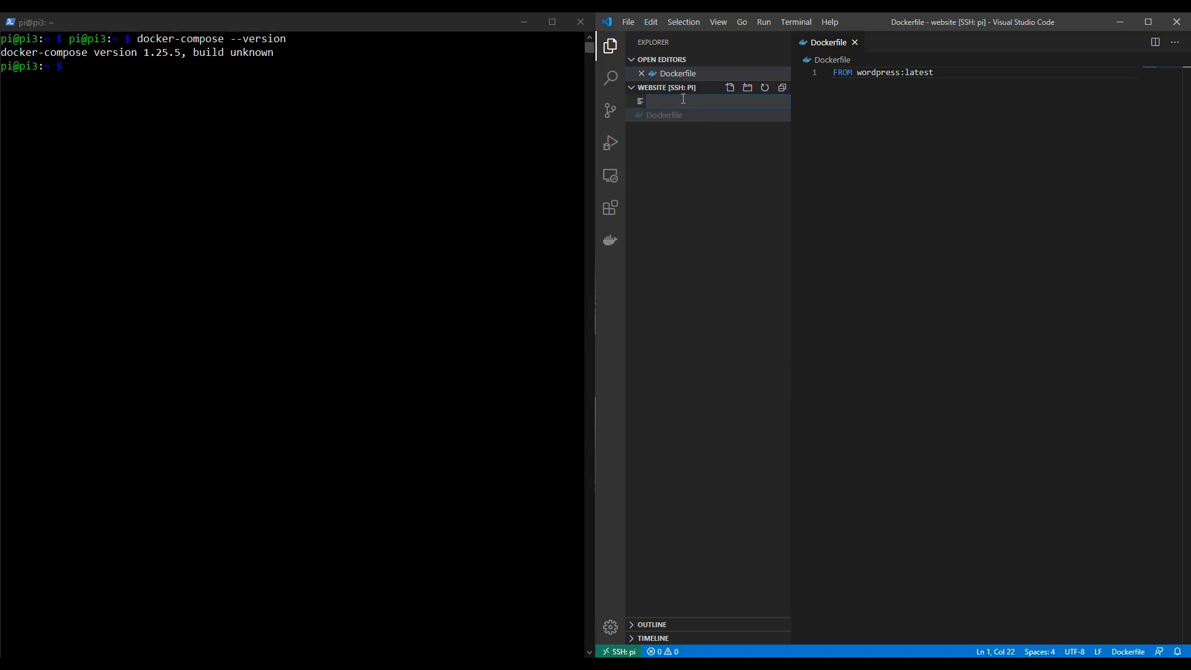
type("docker-compose.y")
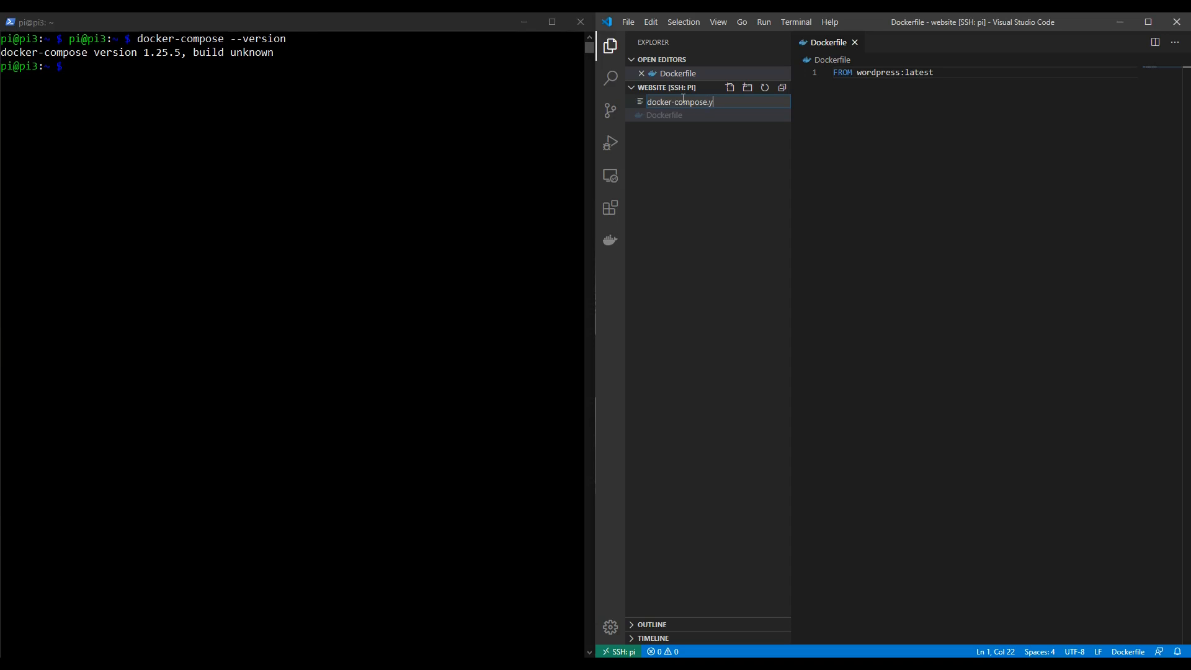
type("aml")
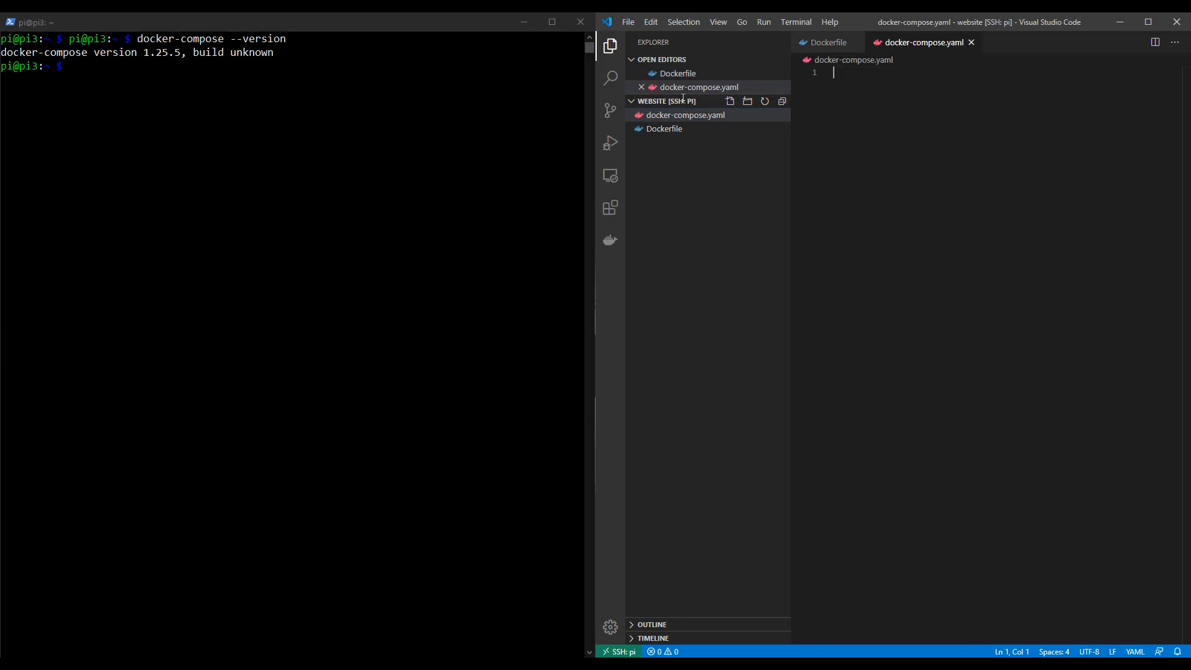
mouse_move(684, 114)
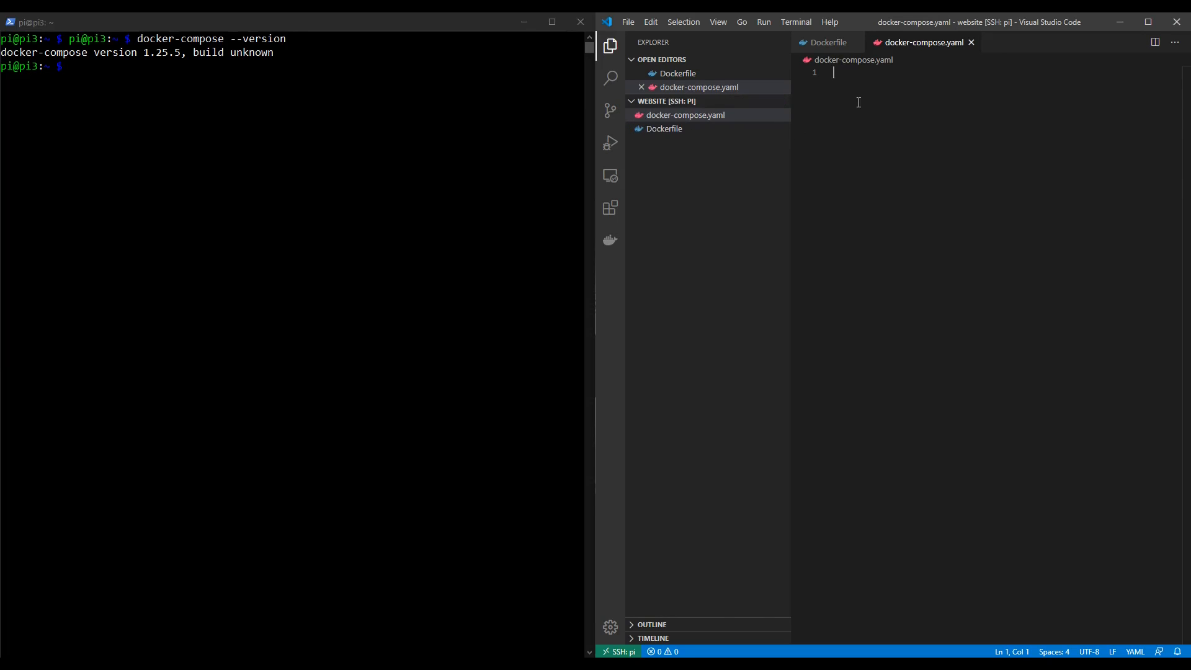
Review the Dockerfile's FROM wordpress:latest line, then return to docker-compose.yaml.
left_click(827, 41)
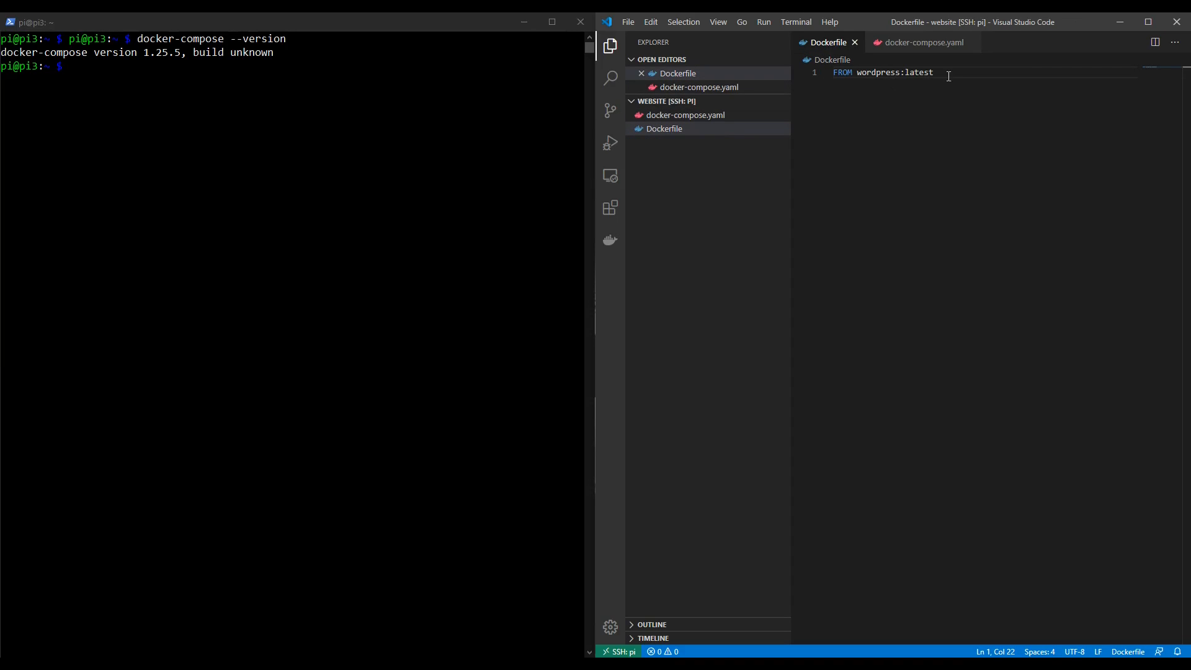
triple_click(881, 72)
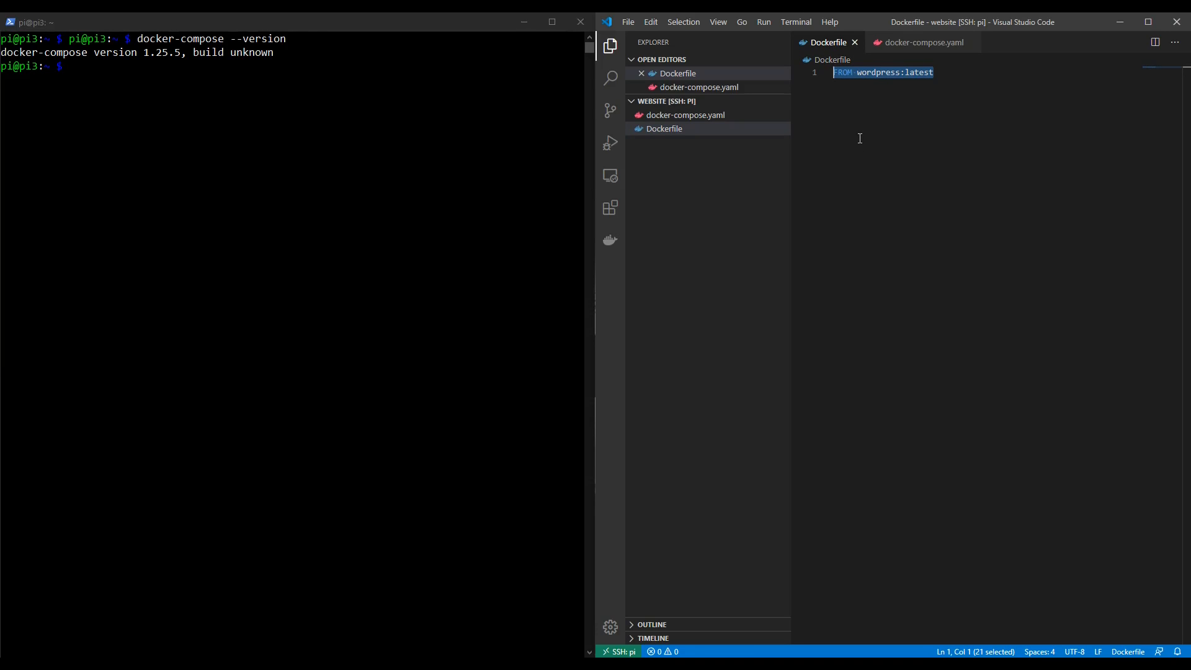
left_click(920, 42)
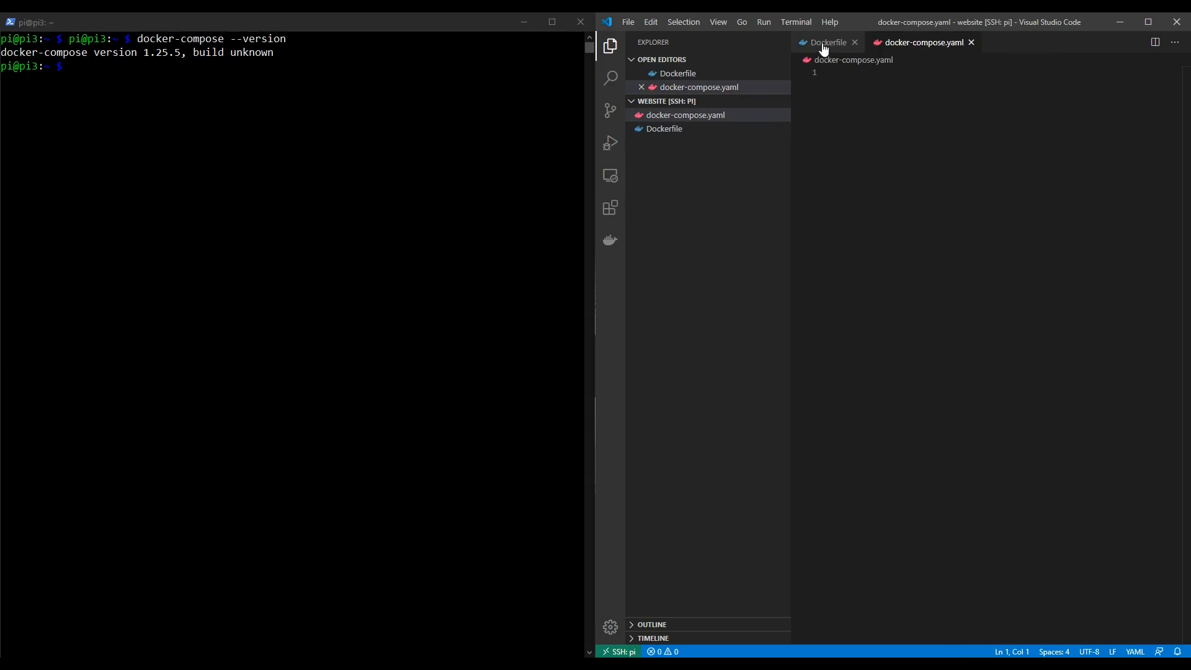
left_click(827, 41)
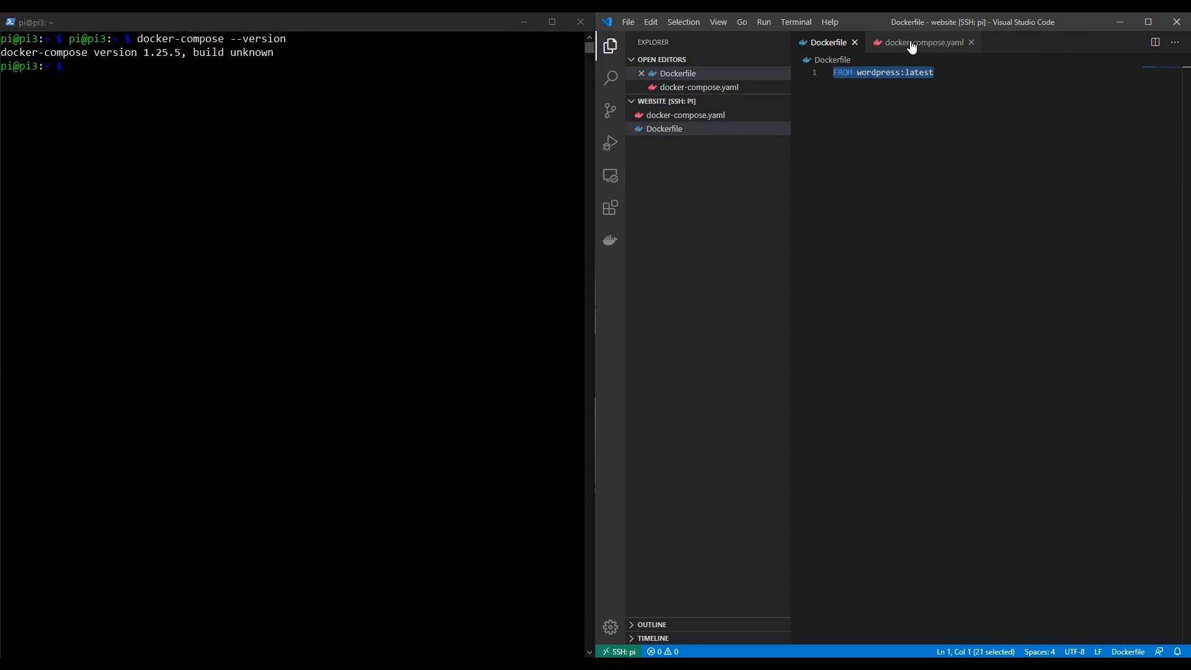
mouse_move(919, 41)
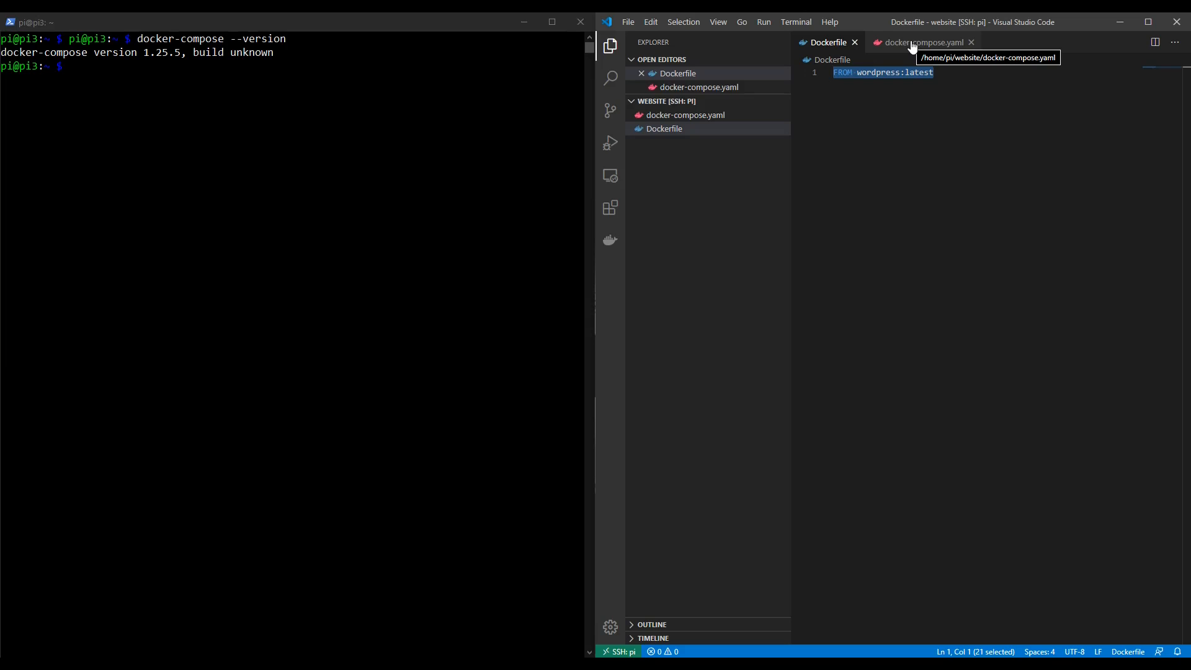
left_click(922, 42)
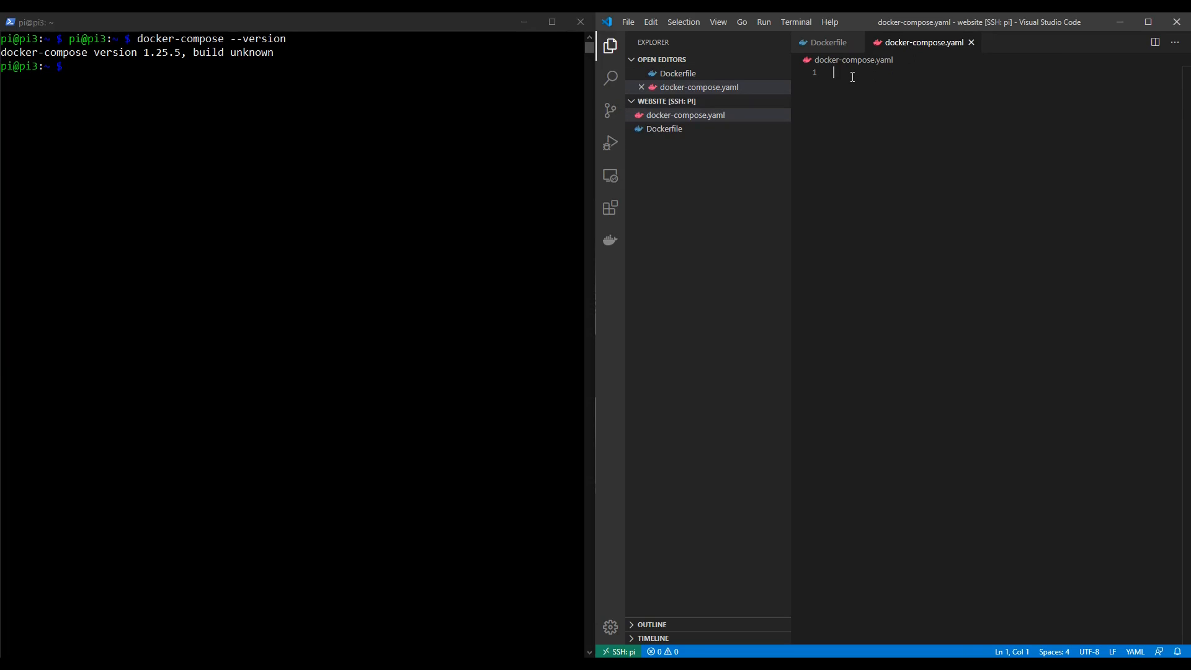
Start the compose file with version: "3.7".
type("ve")
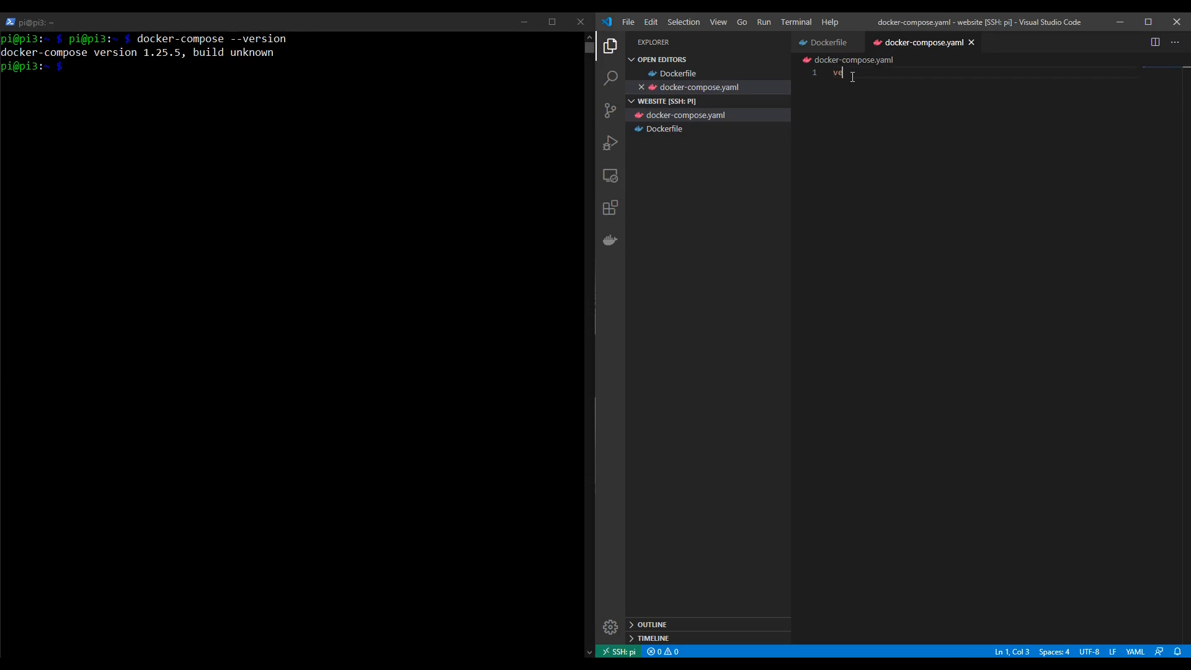
type("rsion:")
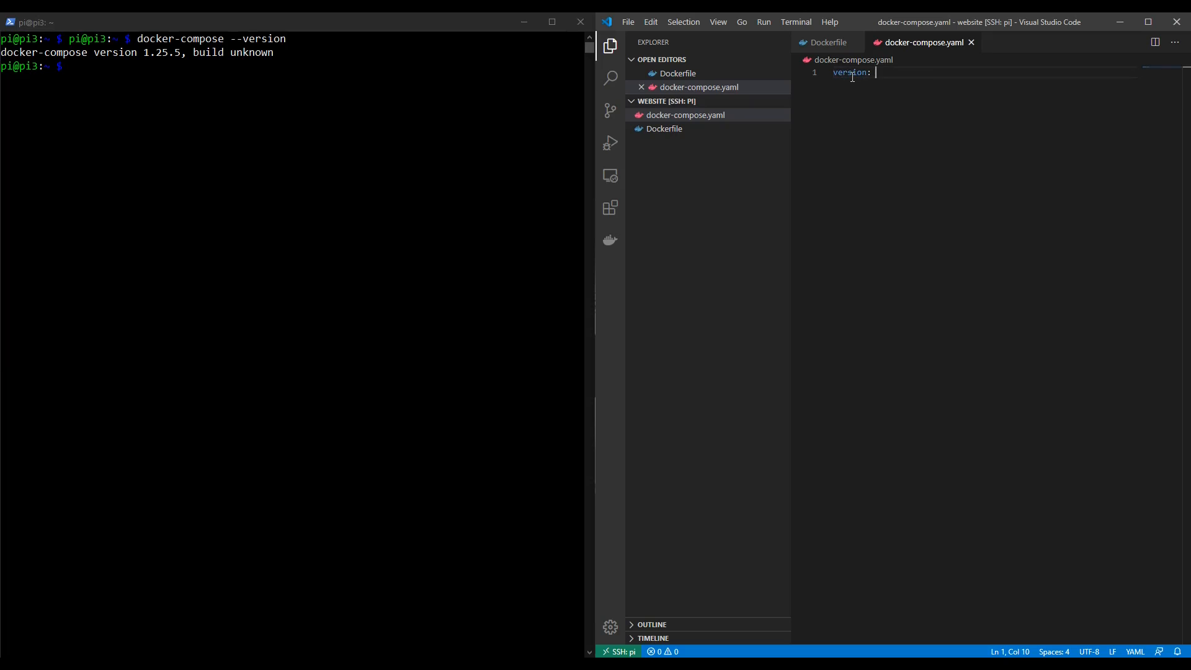
type("\"3.7\"")
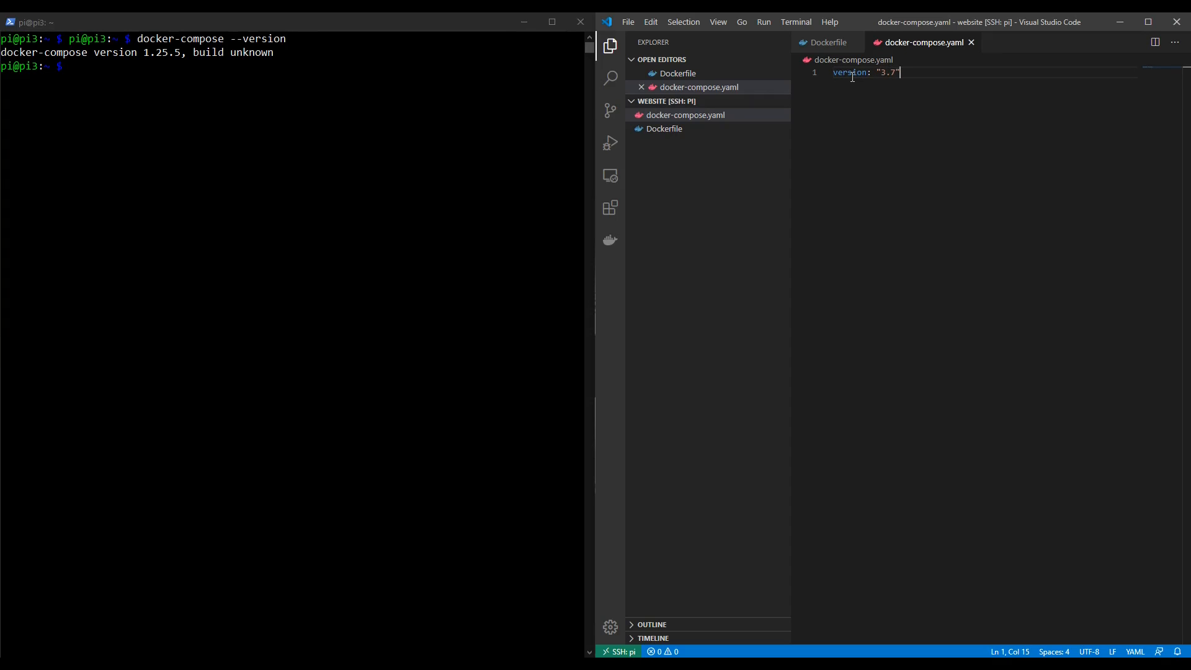
key("Enter")
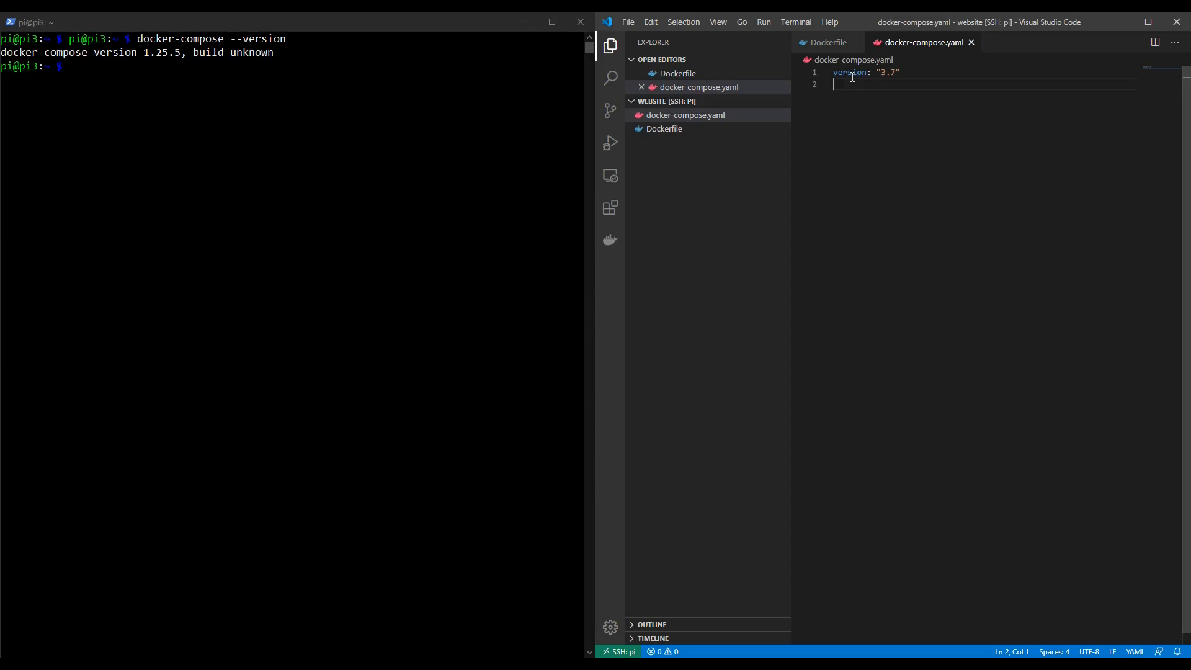
Add services: with a wordpress service set to build: . below it.
type("serv")
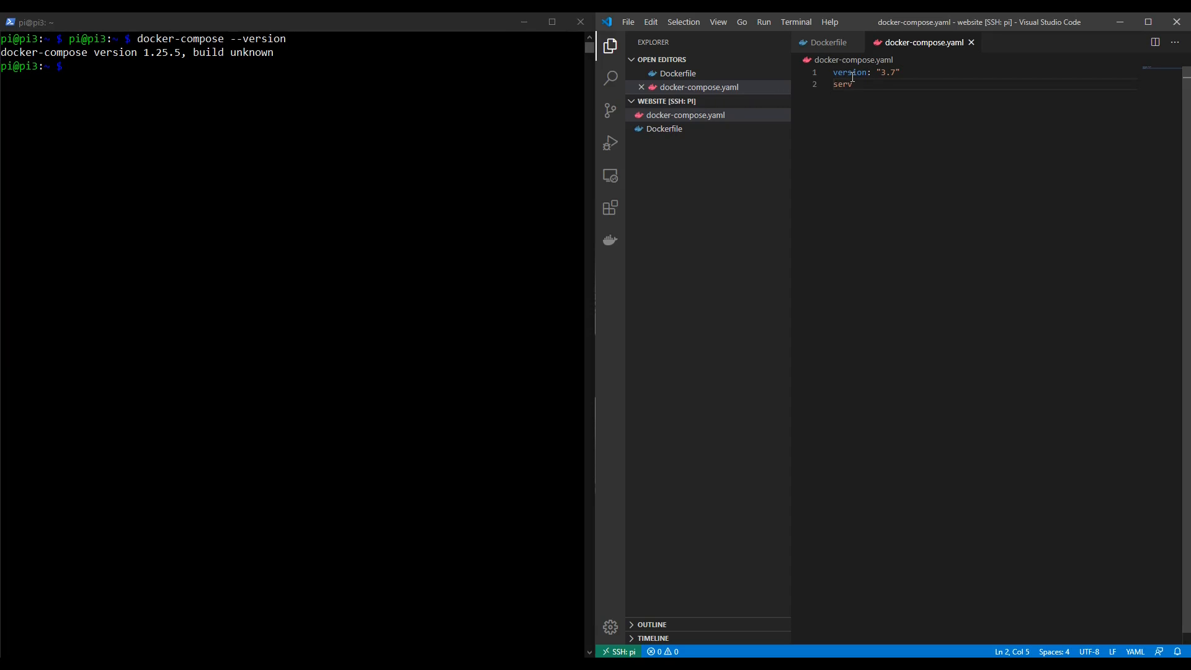
type("ices:")
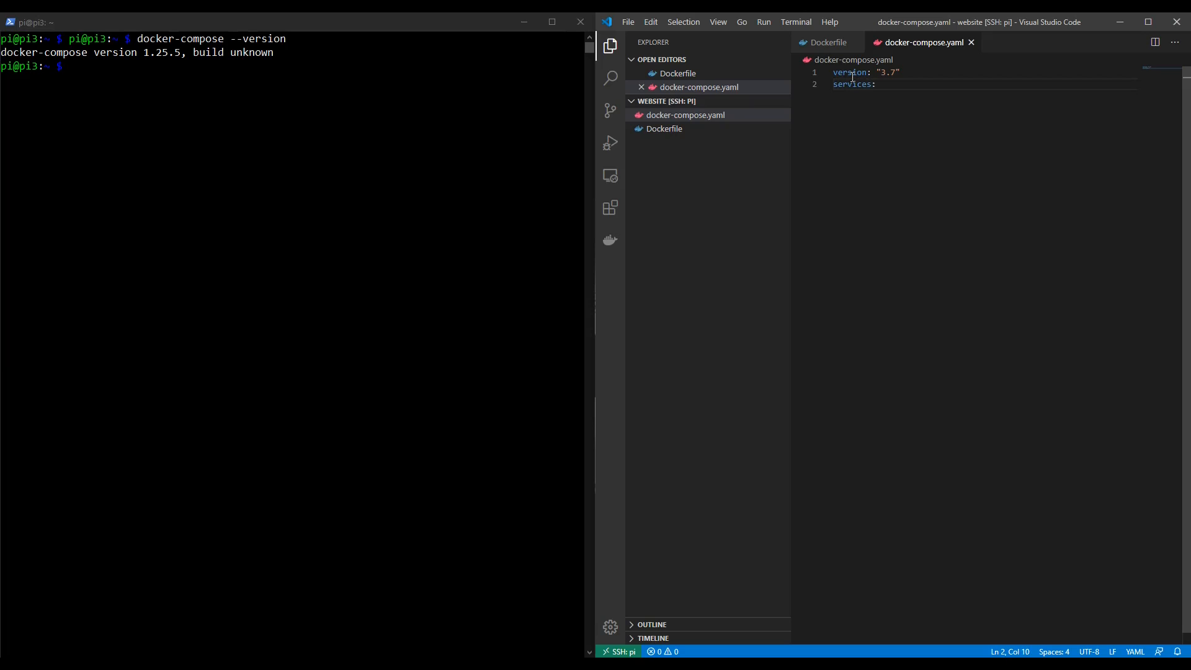
key("enter")
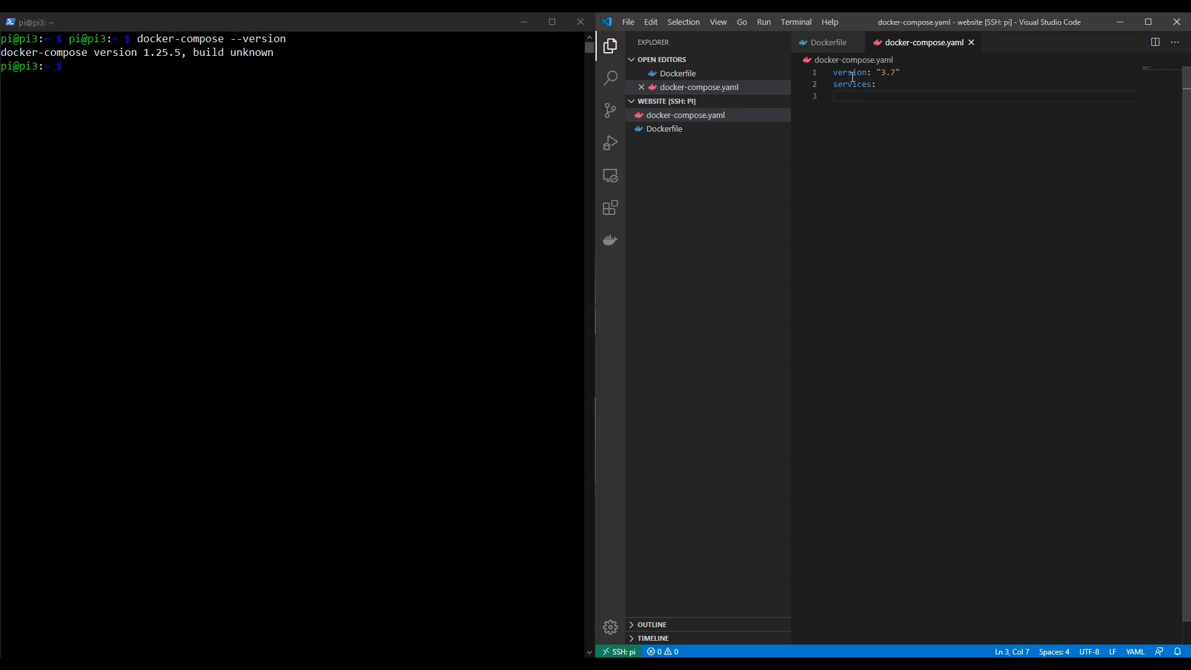
type("wor")
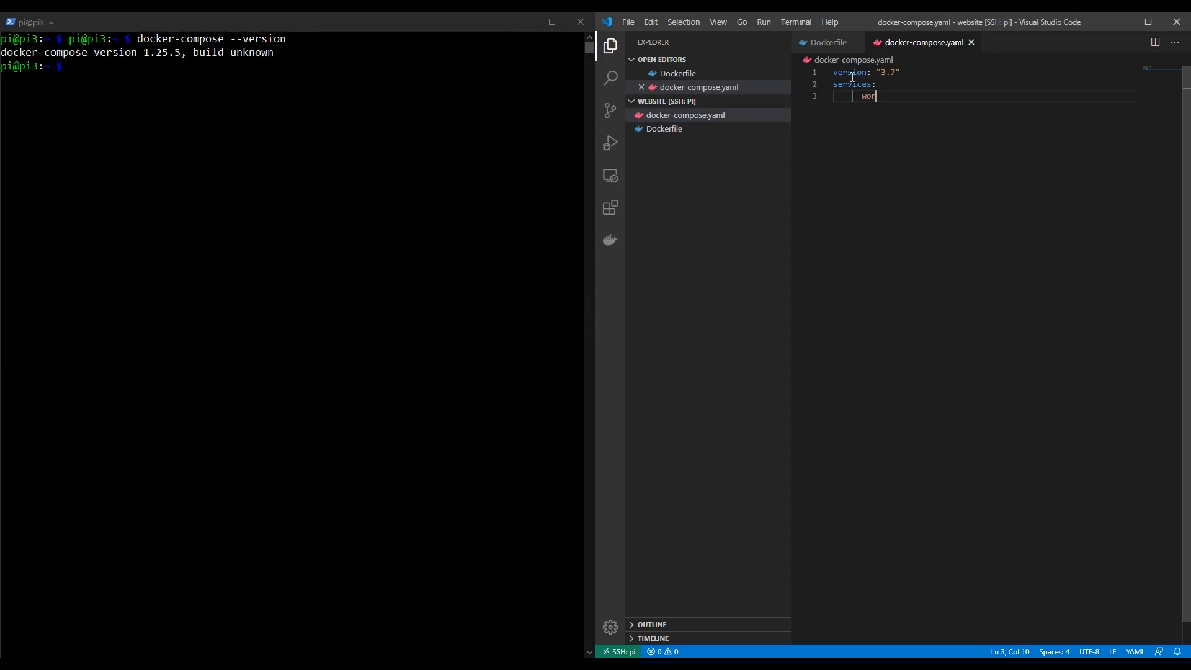
type("dpress:")
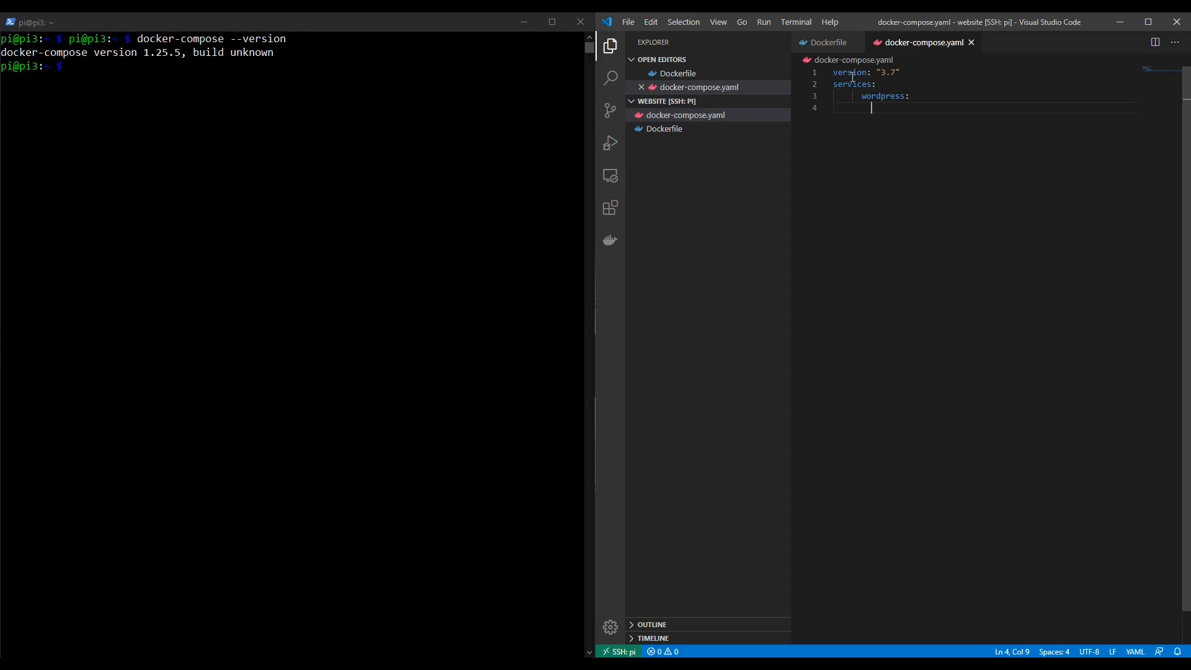
type("build: .")
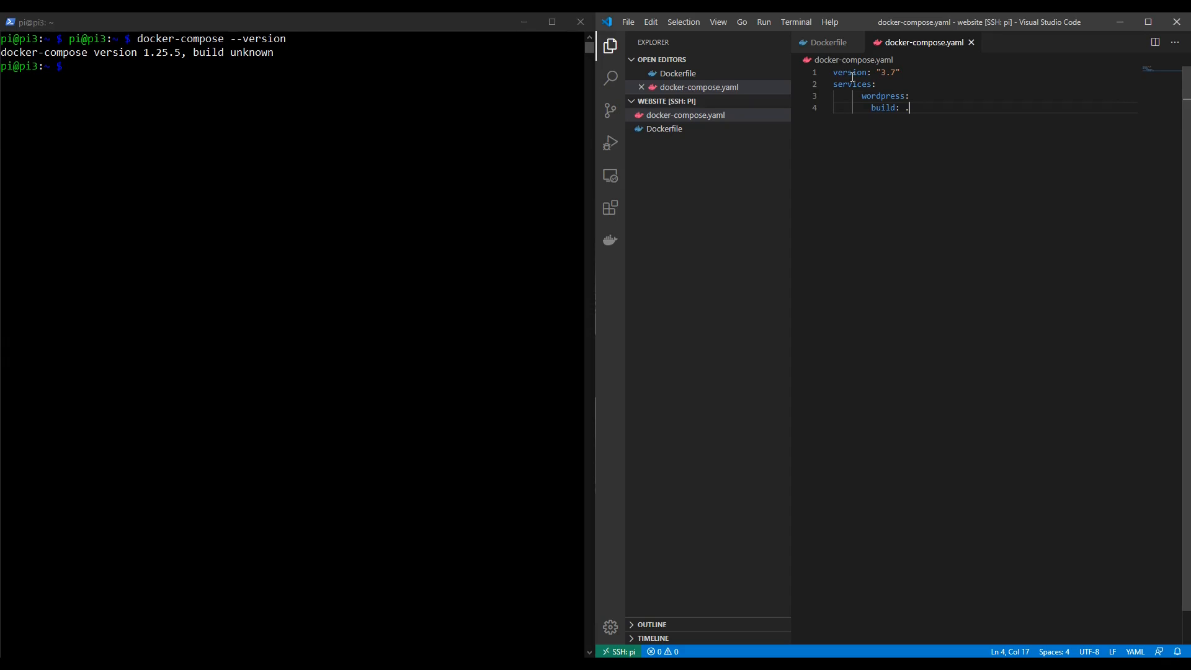
key("Enter")
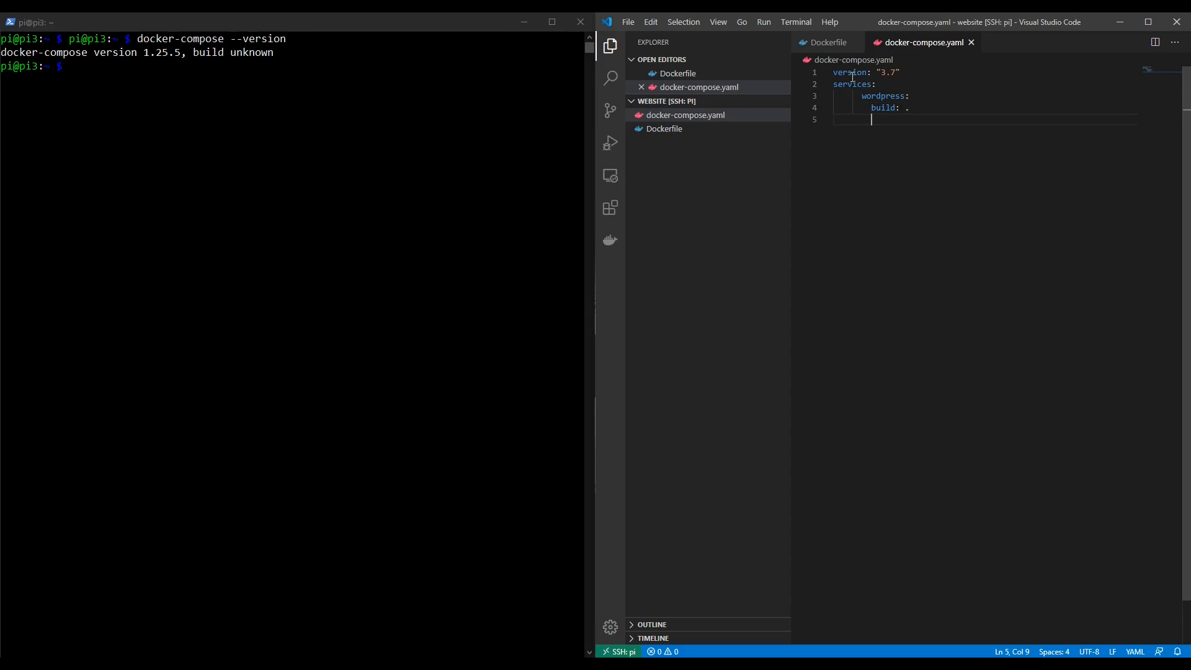
Add container_name: wordpress_new and ports: - "80:80" under the wordpress service.
type("container_name:")
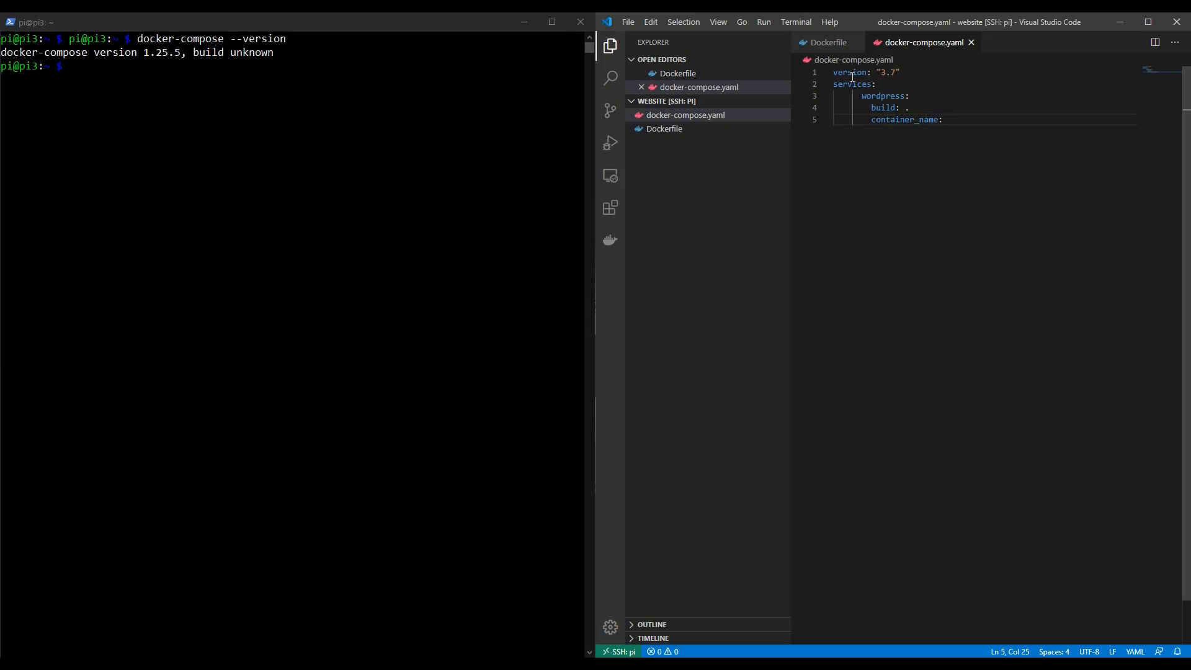
type("wordpress")
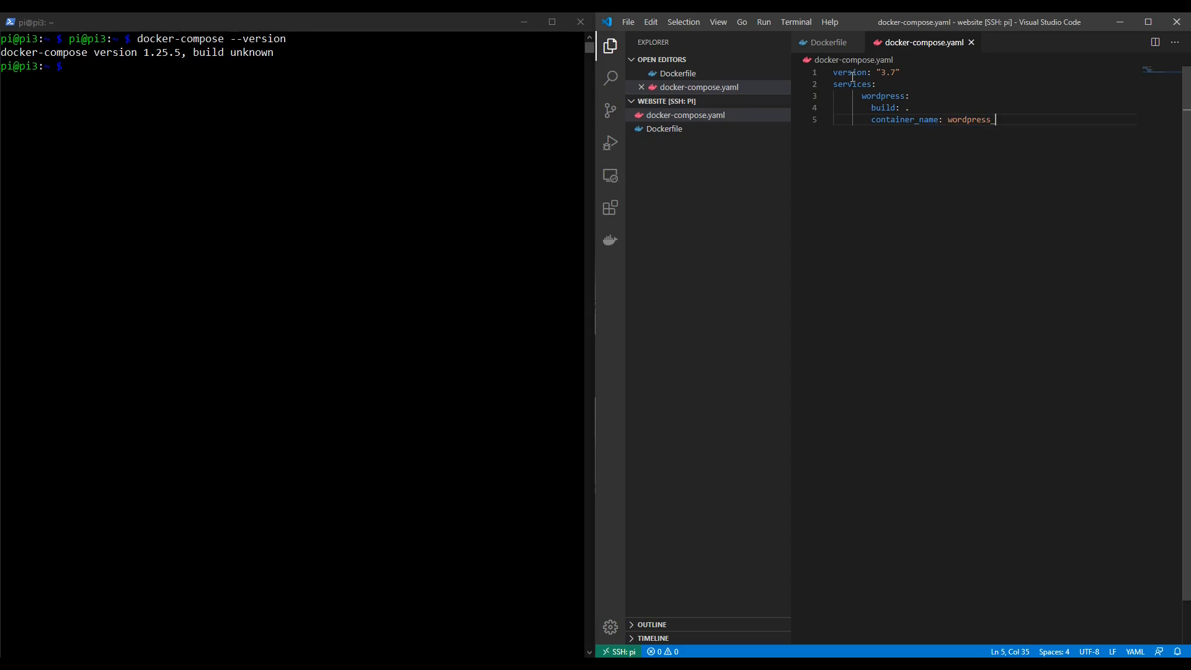
type("_new")
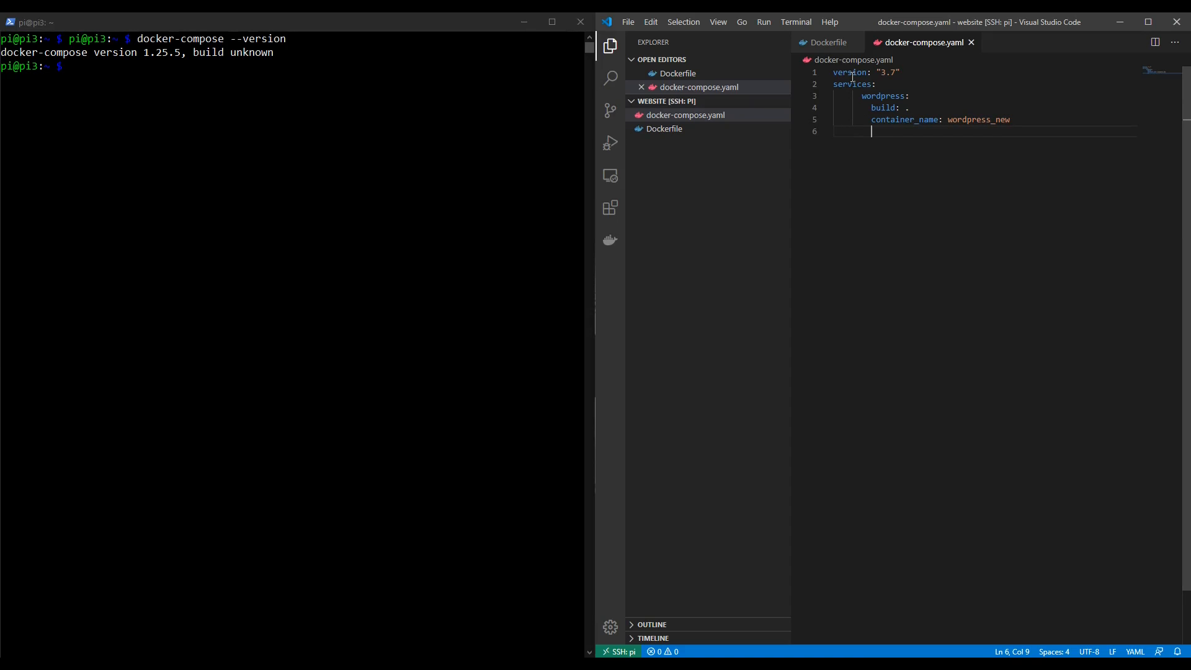
type("ports:")
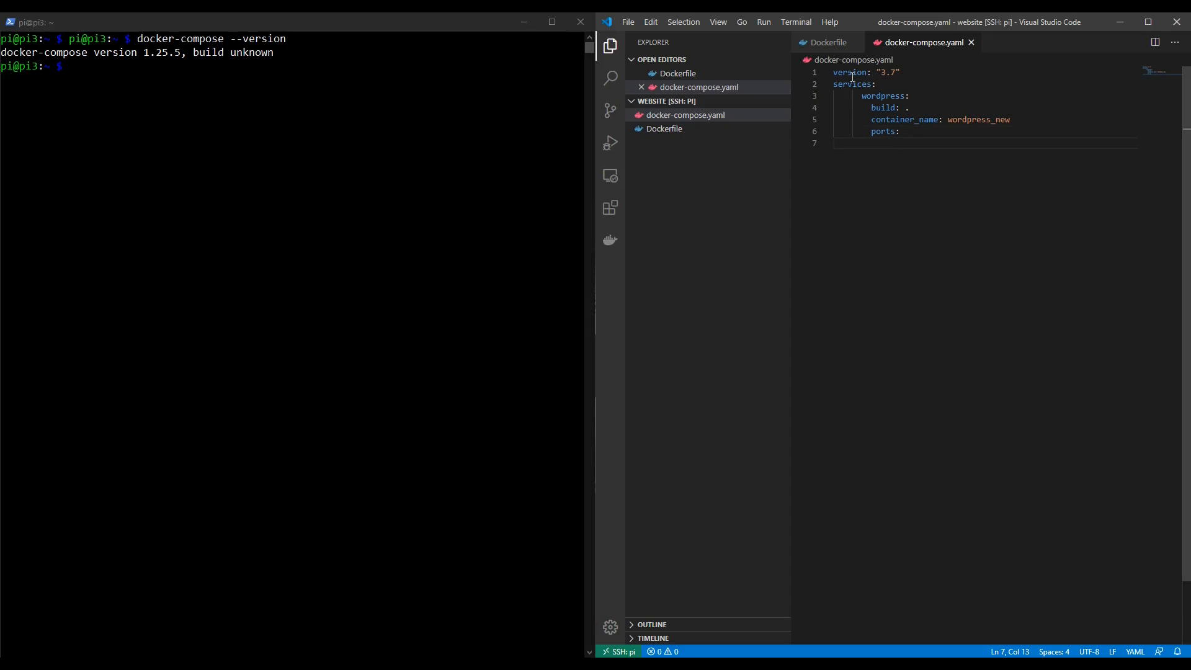
type("-")
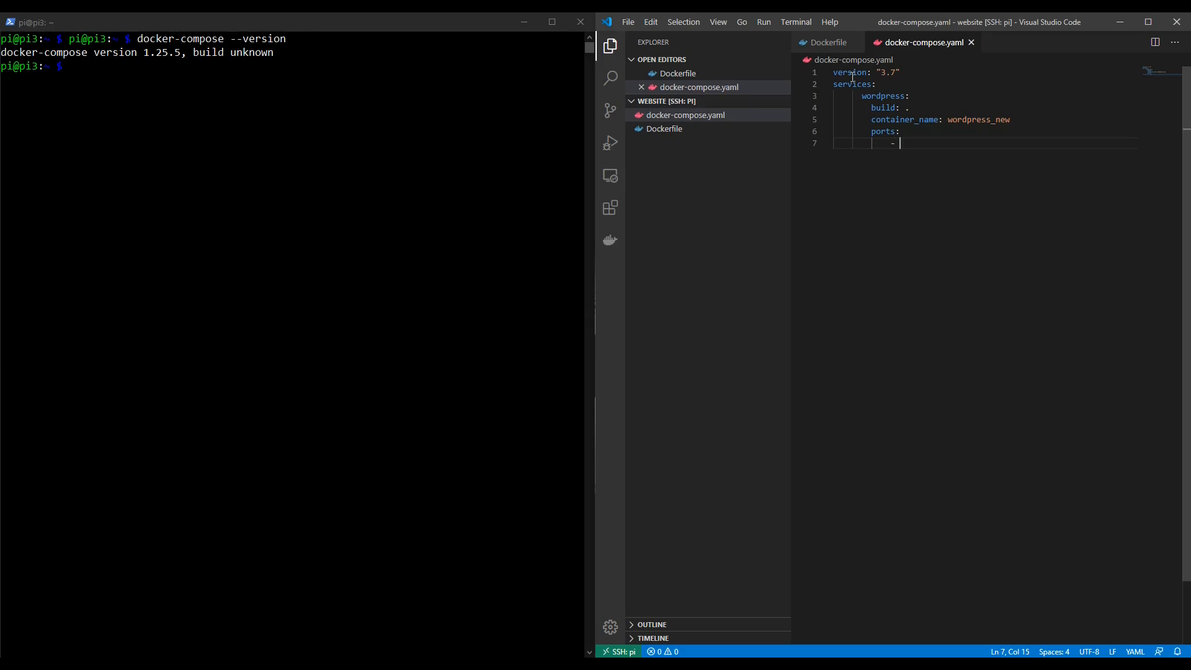
type("\"\"")
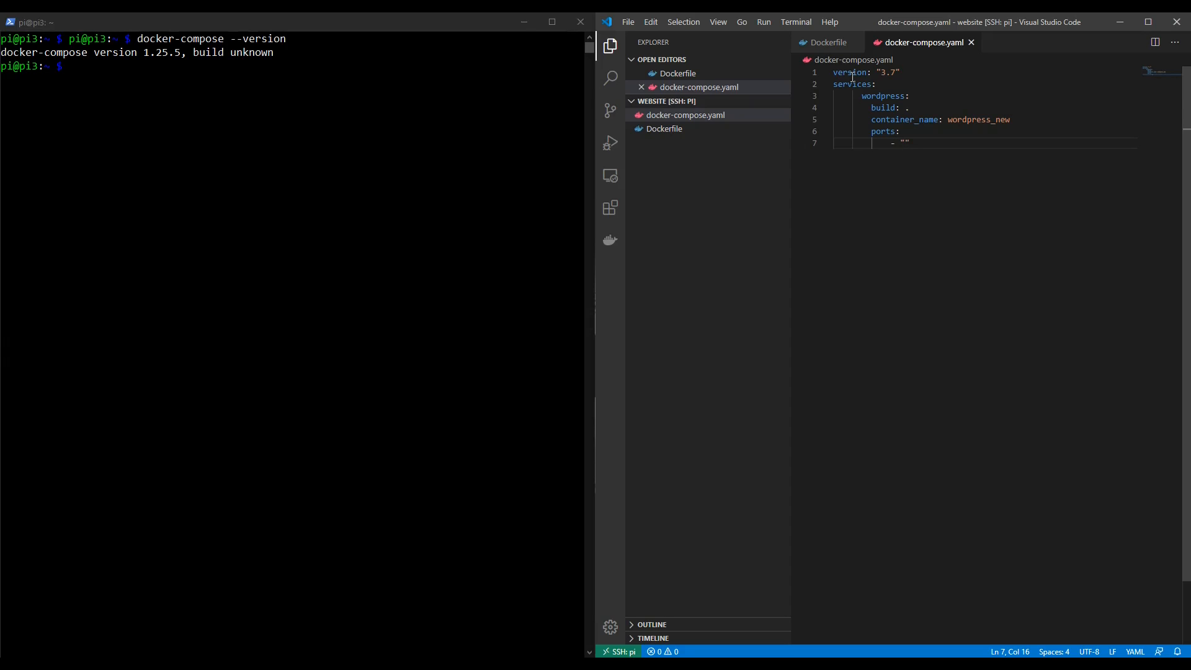
type("80:8")
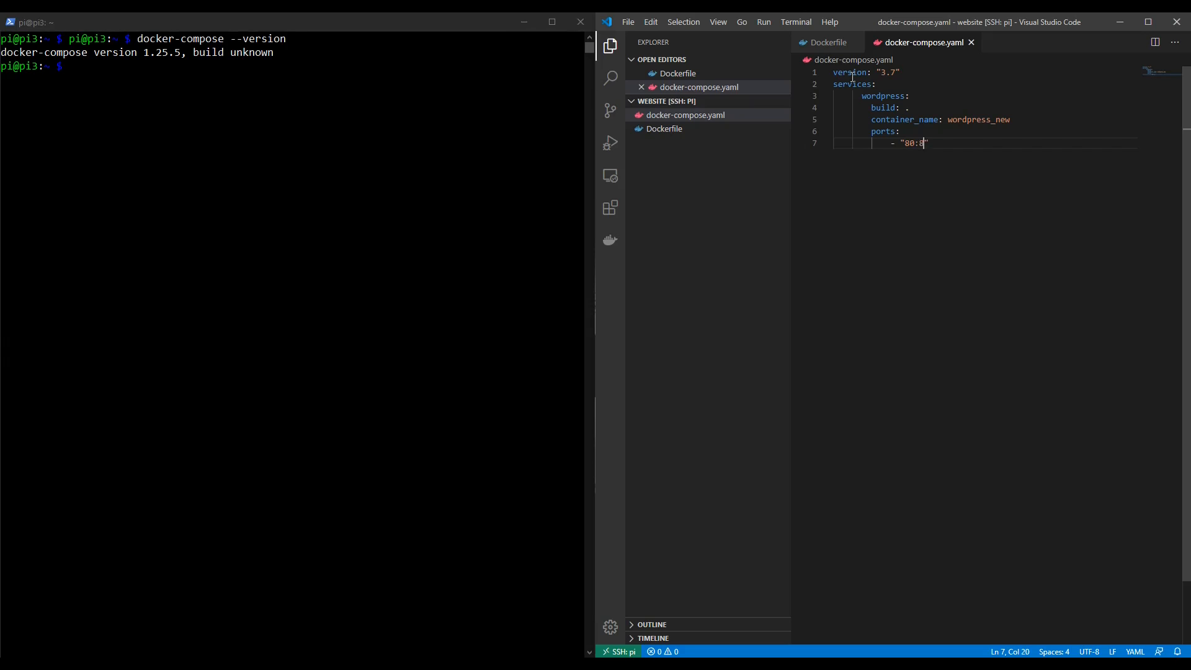
type("0")
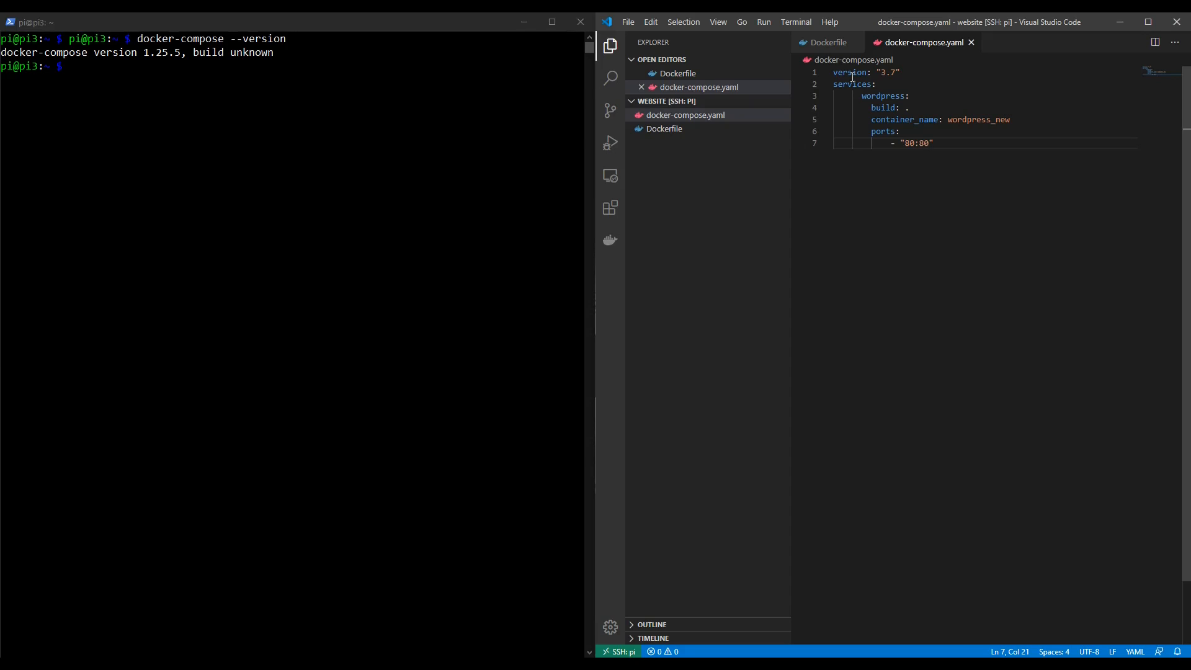
Run cd website and ls, showing docker-compose.yaml and Dockerfile.
type("cd")
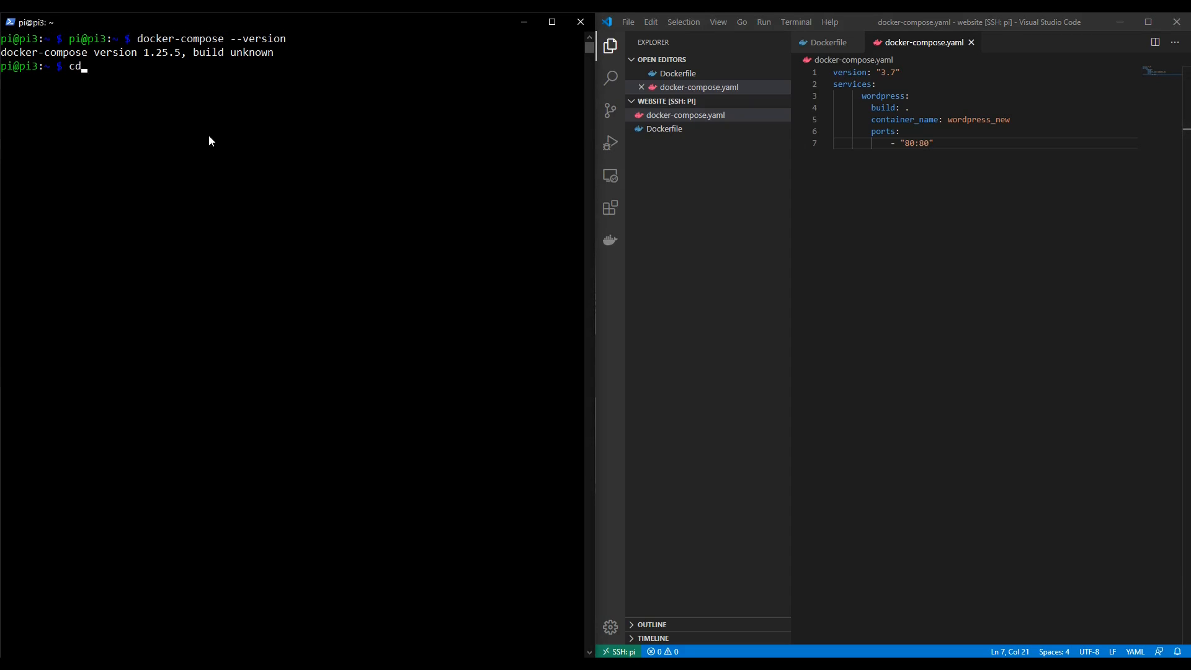
type("website")
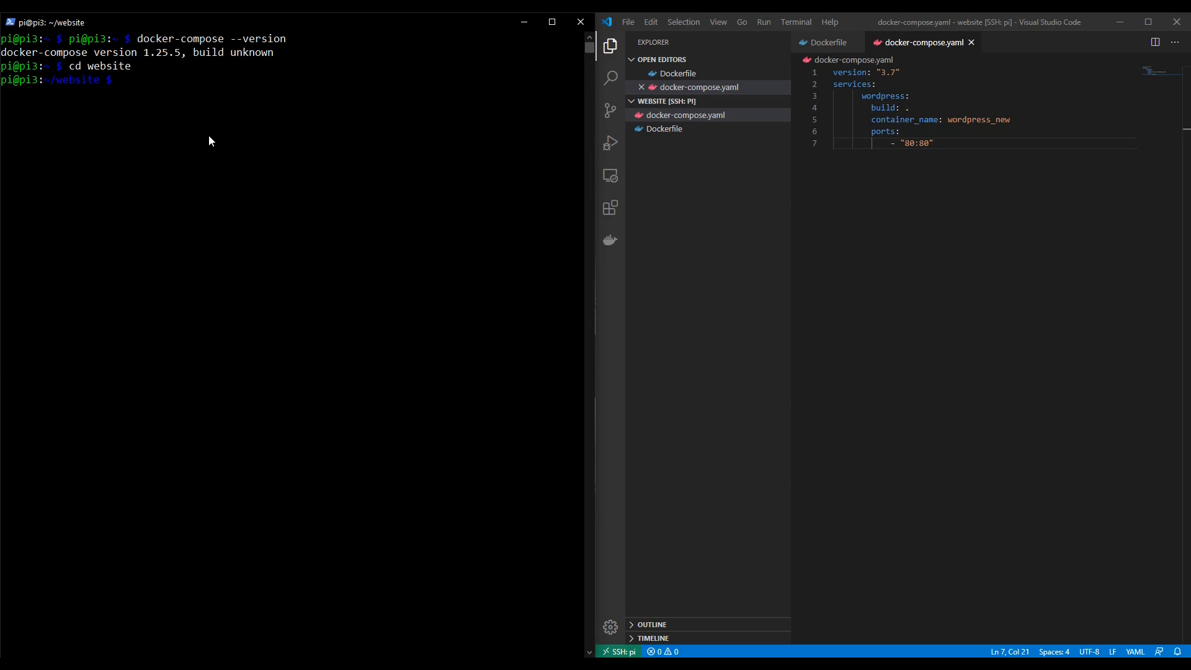
type("ls")
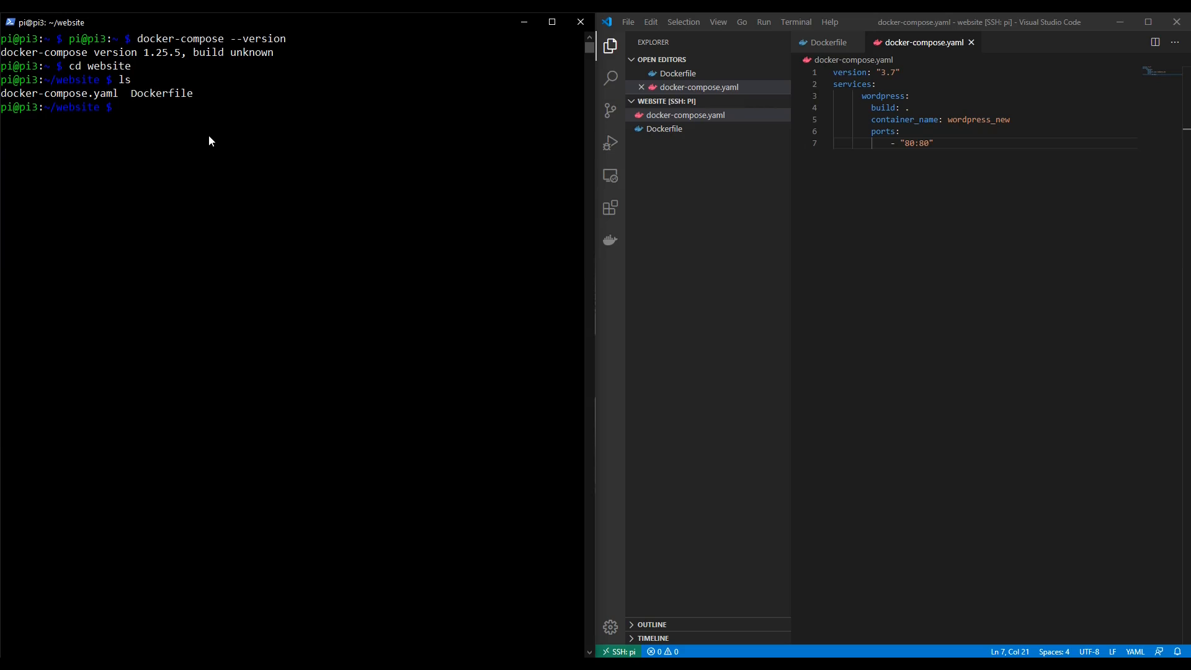
type("docker-compose")
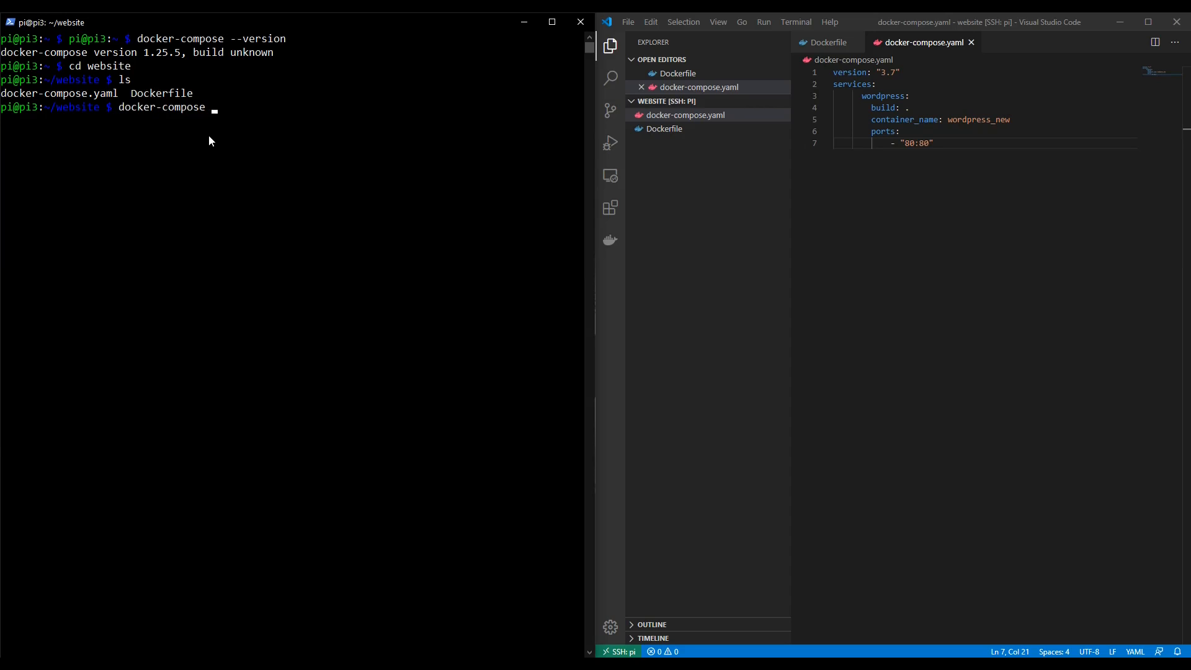
Run docker-compose up to build the image and start the wordpress_new Apache container.
type("up")
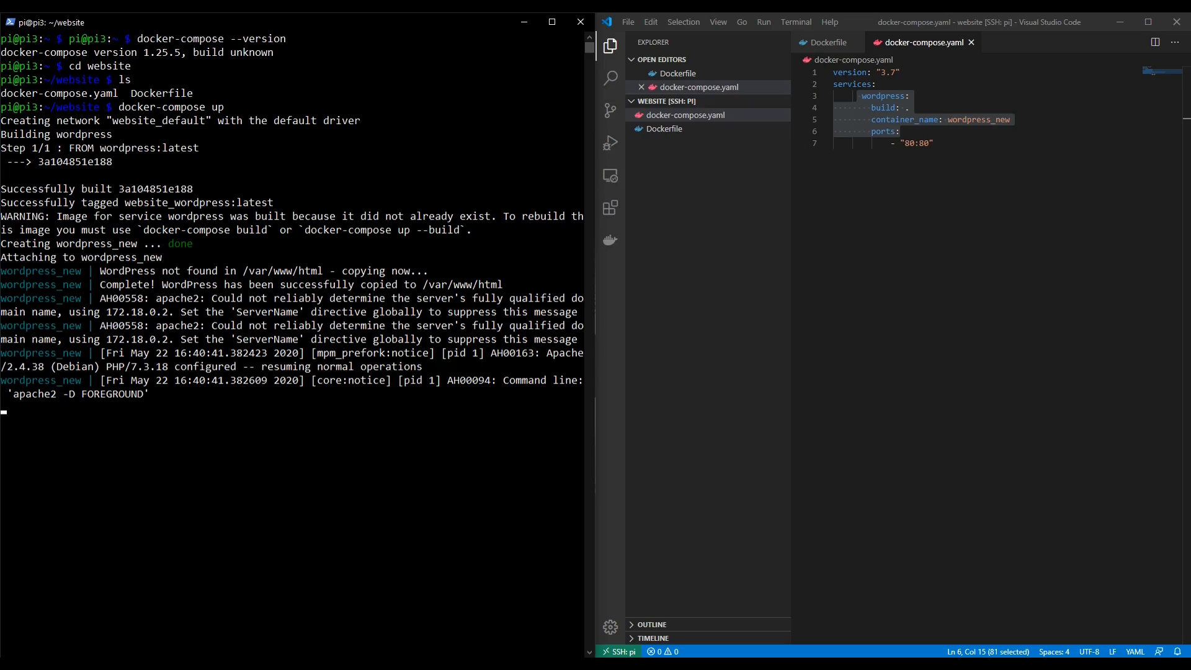
mouse_move(1053, 194)
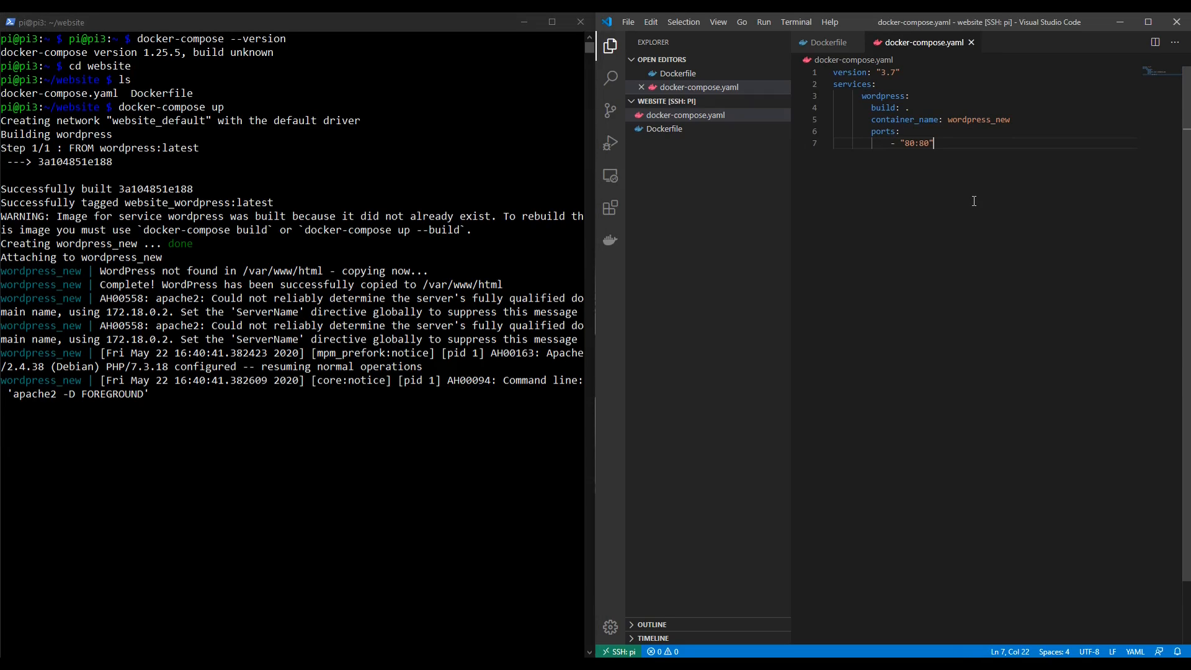
mouse_move(935, 89)
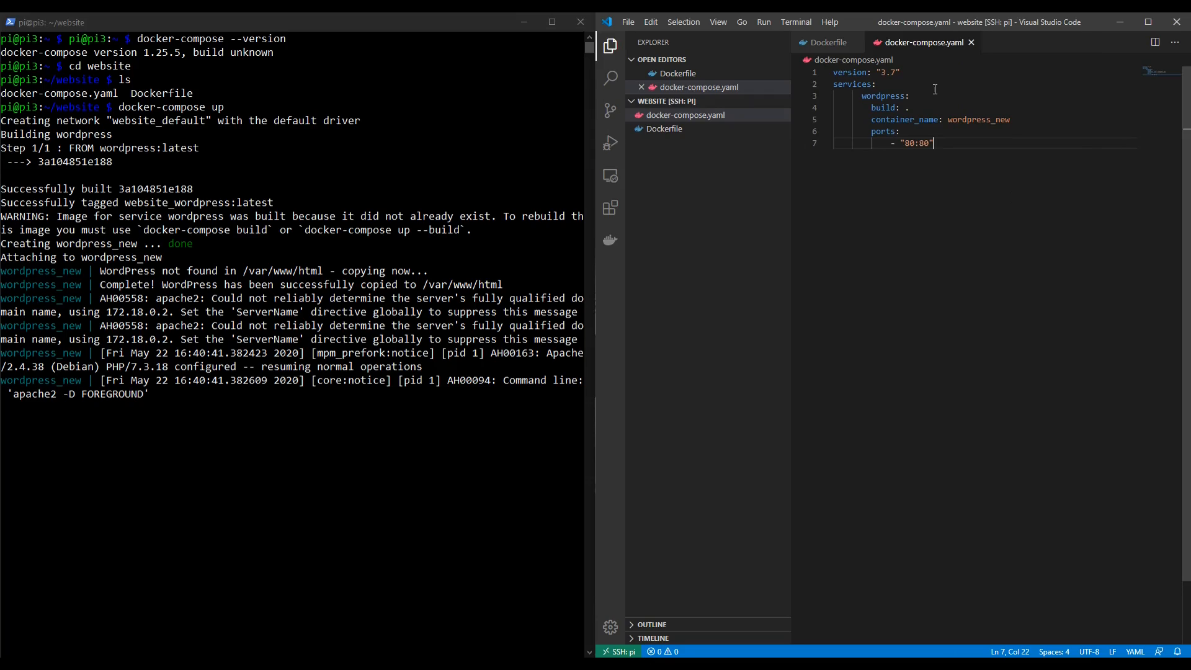
mouse_move(880, 230)
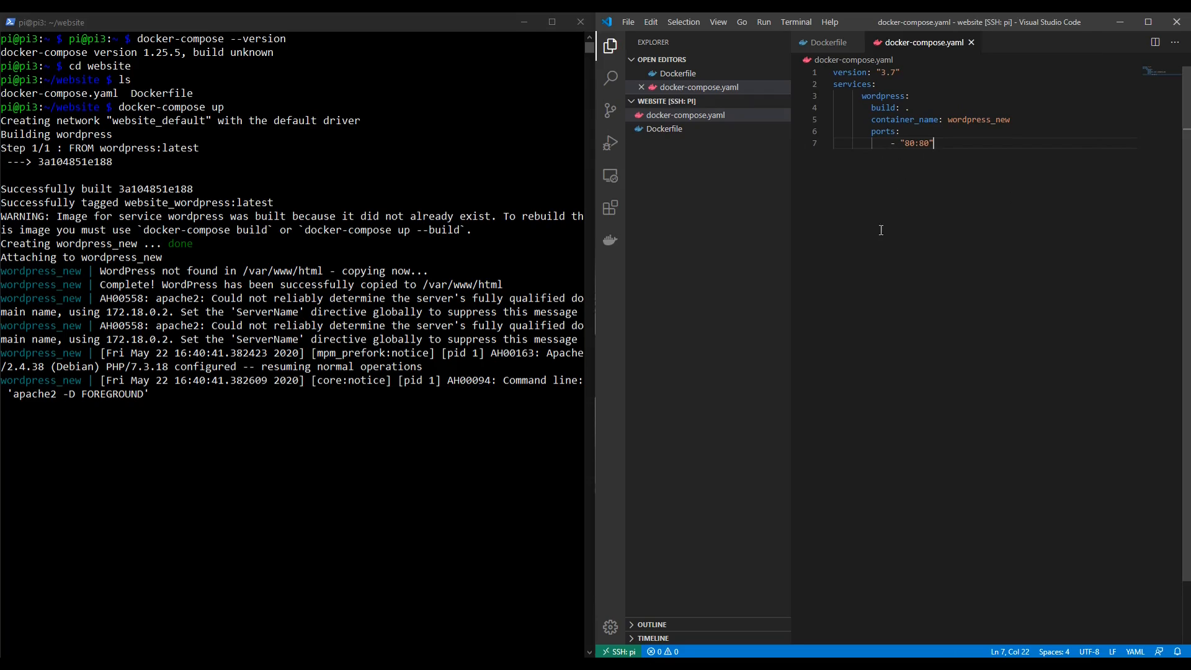
key("ctrl+a")
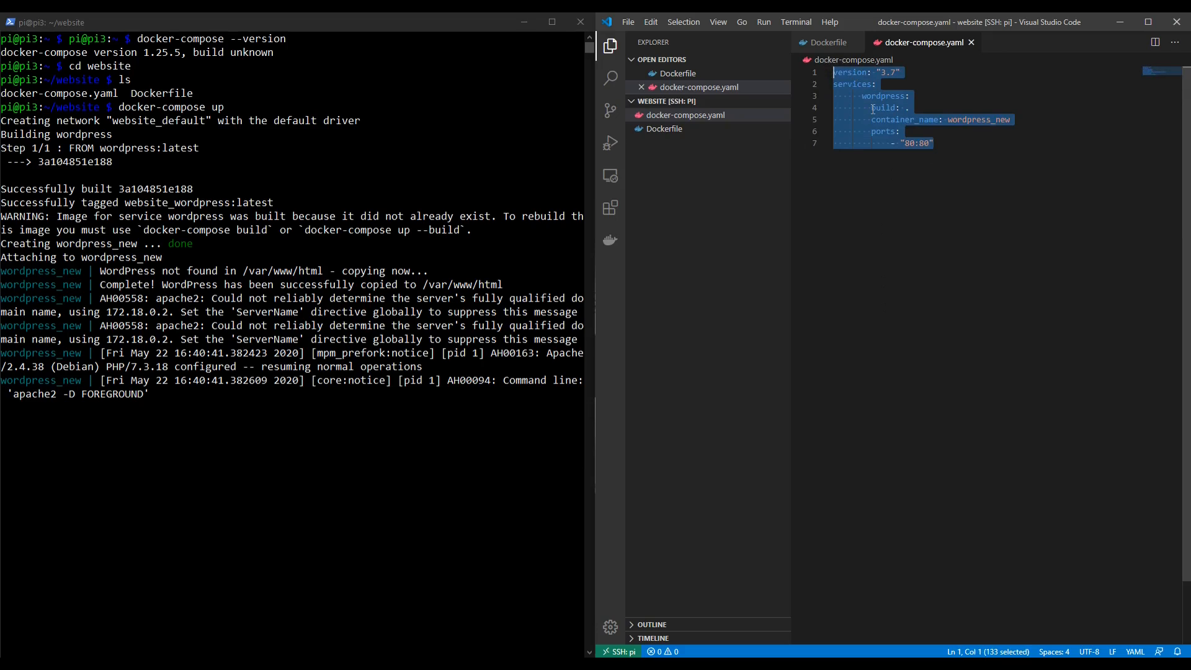
left_click(901, 144)
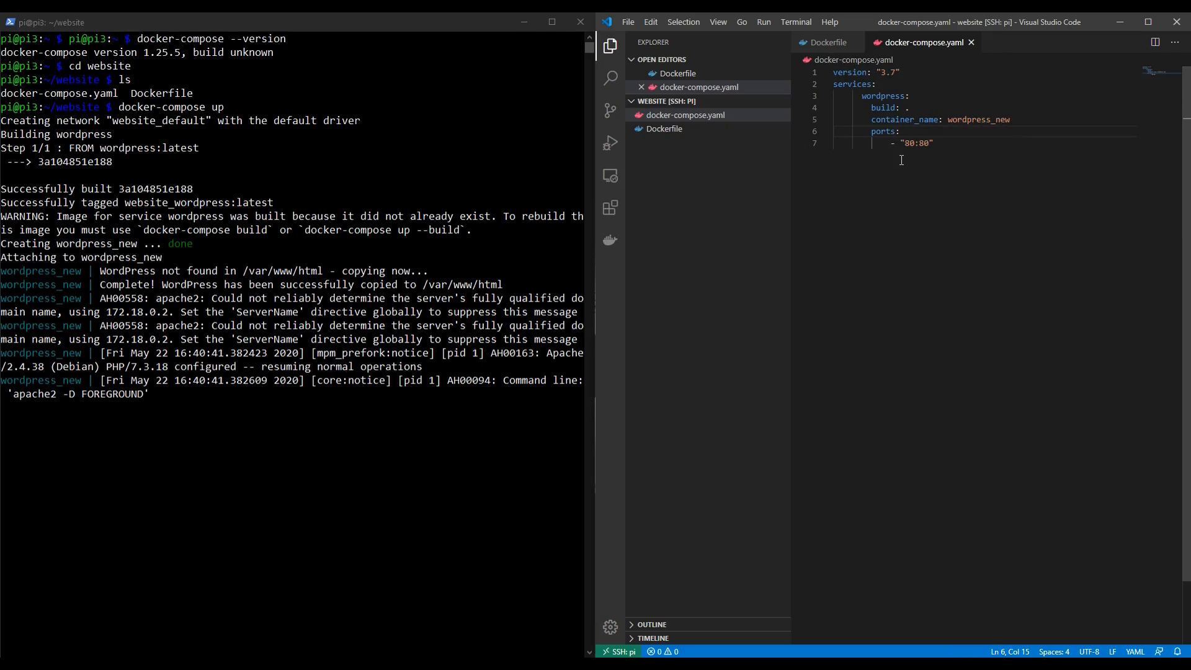